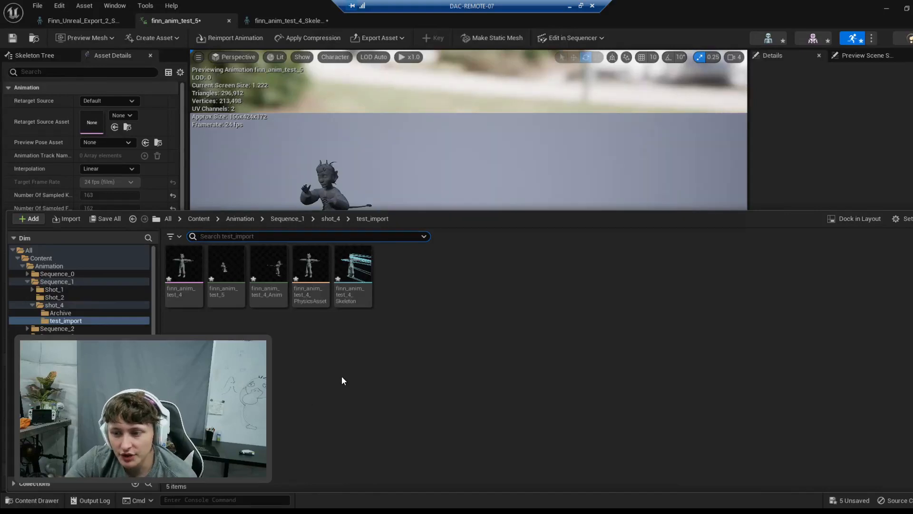
mouse_move(352, 372)
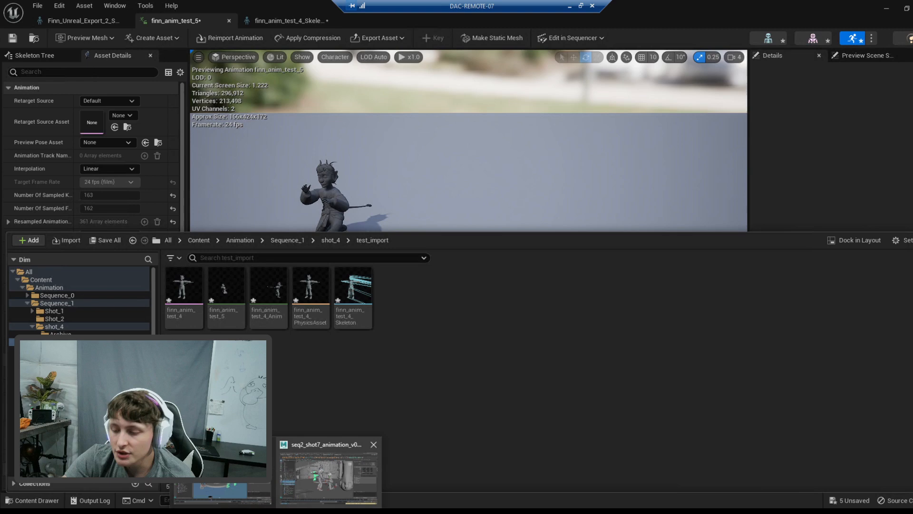
Bring up a separate Content Browser window on the shot_4 test_import assets
click(326, 471)
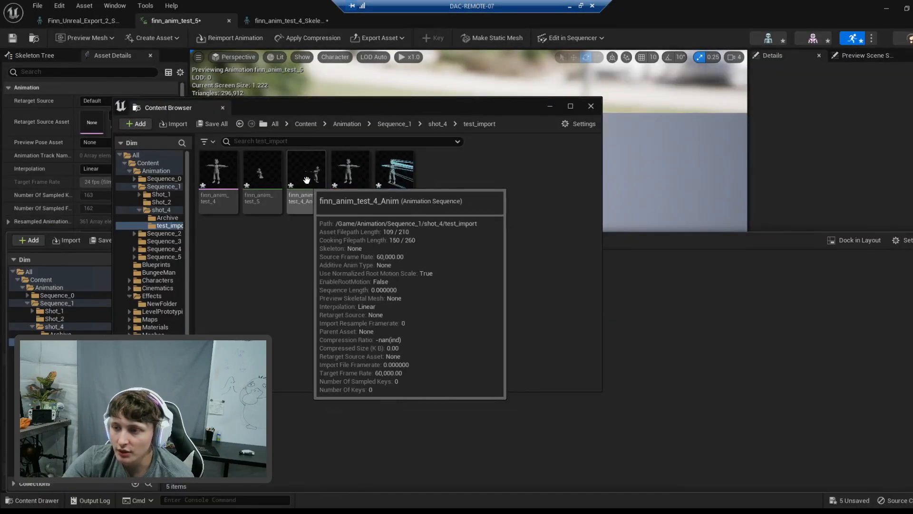
Go up to the top-level Content folder and enter the Characters folder listing Lizzo, Finn and Cher
click(305, 123)
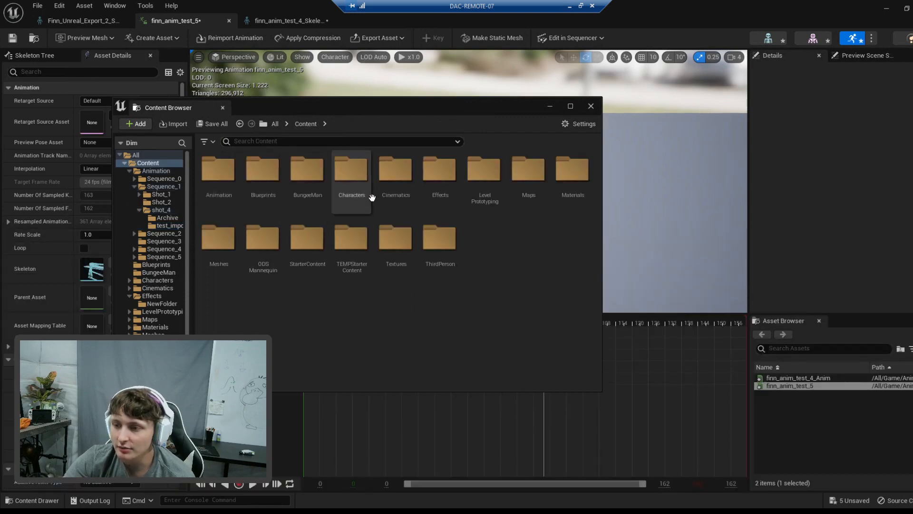
double_click(351, 170)
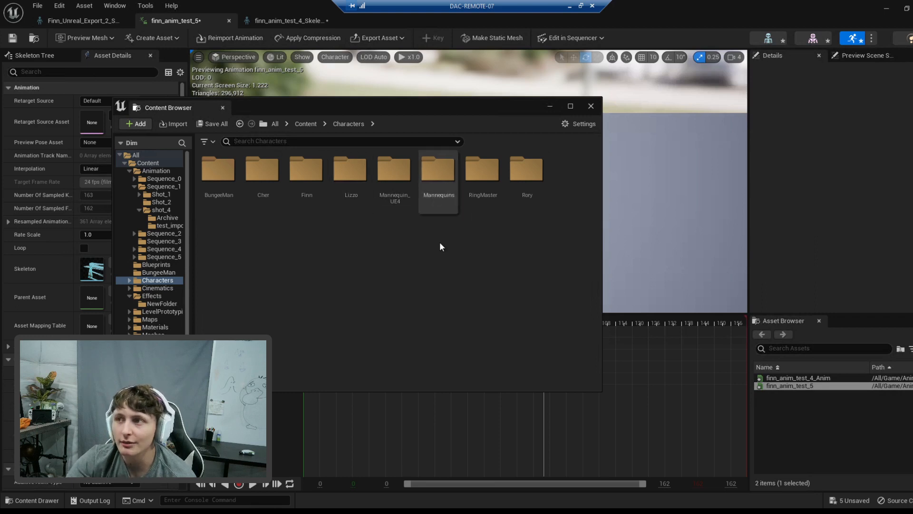
click(591, 106)
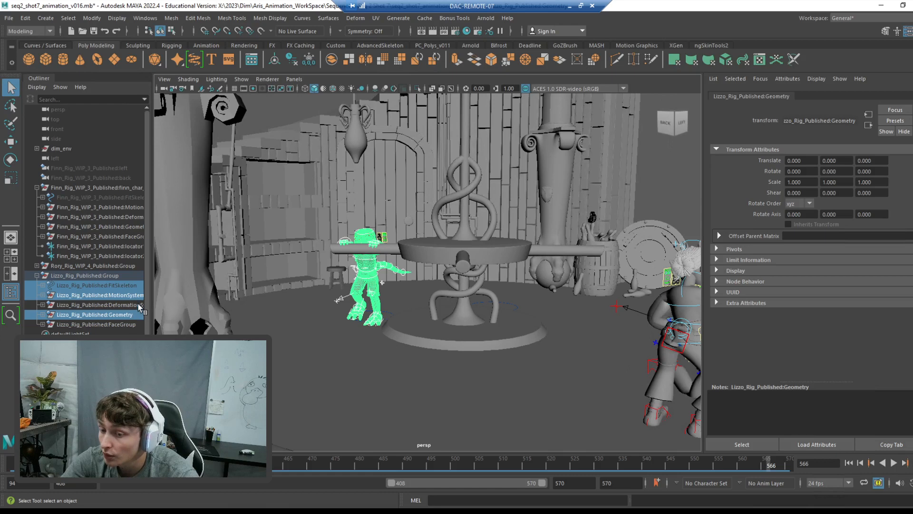
Select Lizzo's FitSkeleton, DeformationSystem and Geometry nodes in the Outliner
click(91, 285)
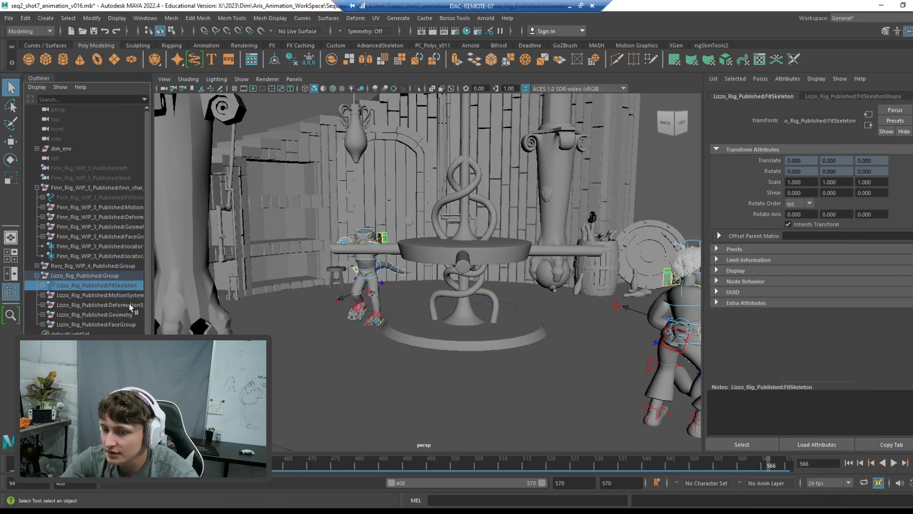
click(90, 314)
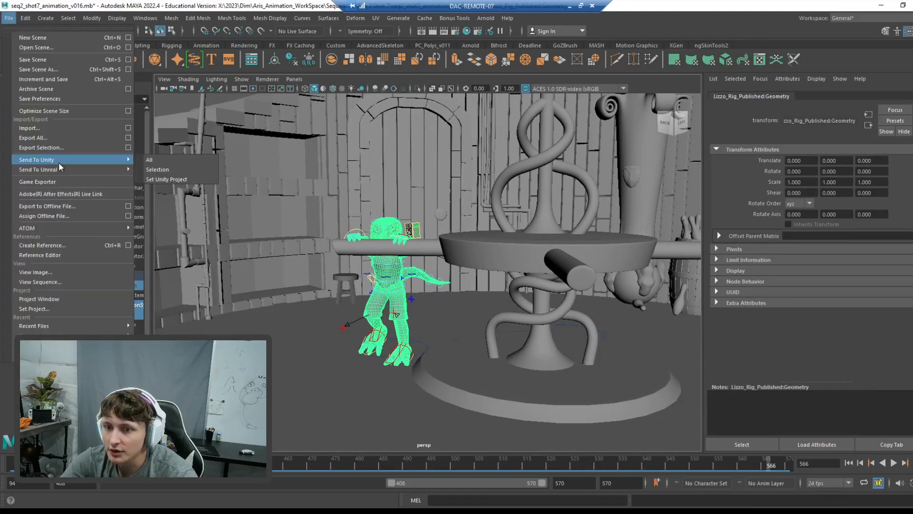
Export the selected Lizzo rig parts as Lizzo.fbx with animation baked from frame 94 to 570
click(157, 169)
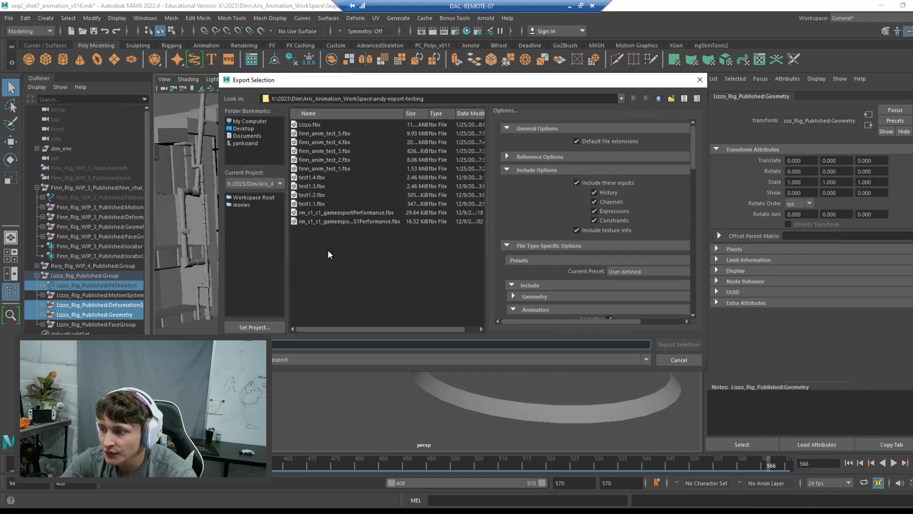
scroll(down, 3)
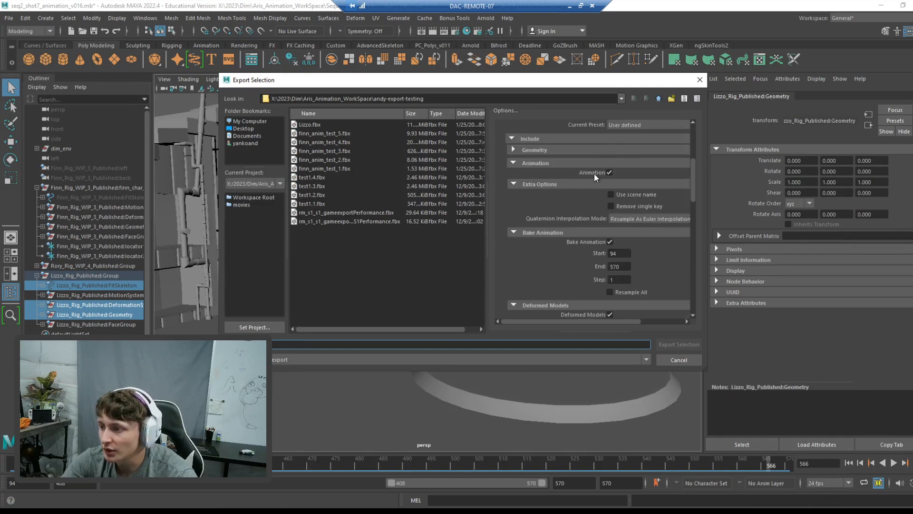
scroll(down, 3)
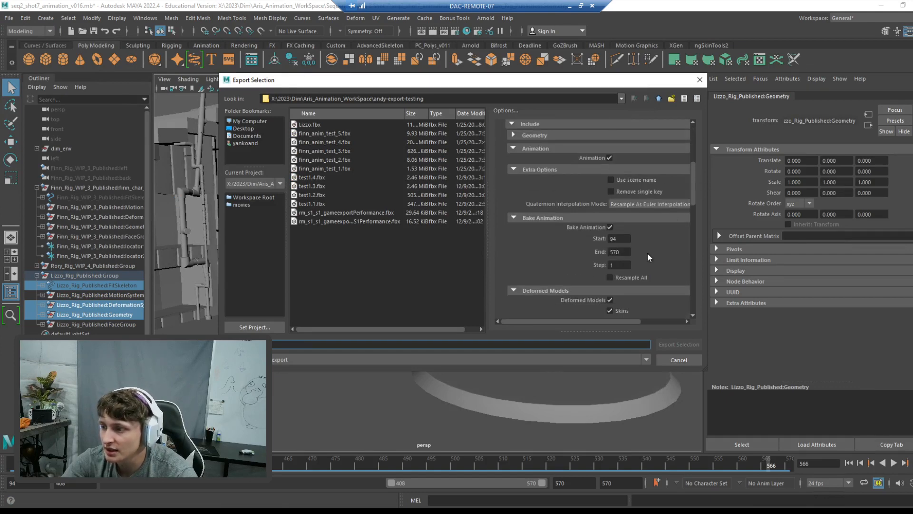
mouse_move(389, 315)
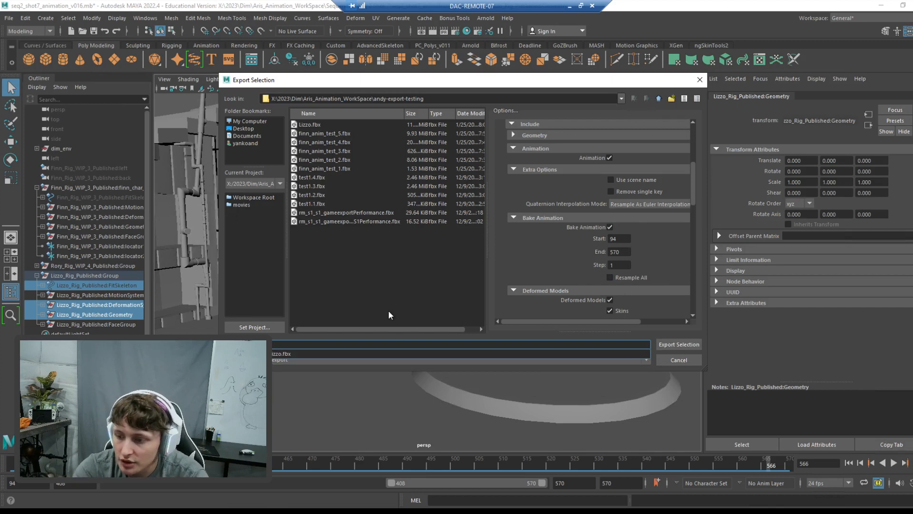
click(310, 124)
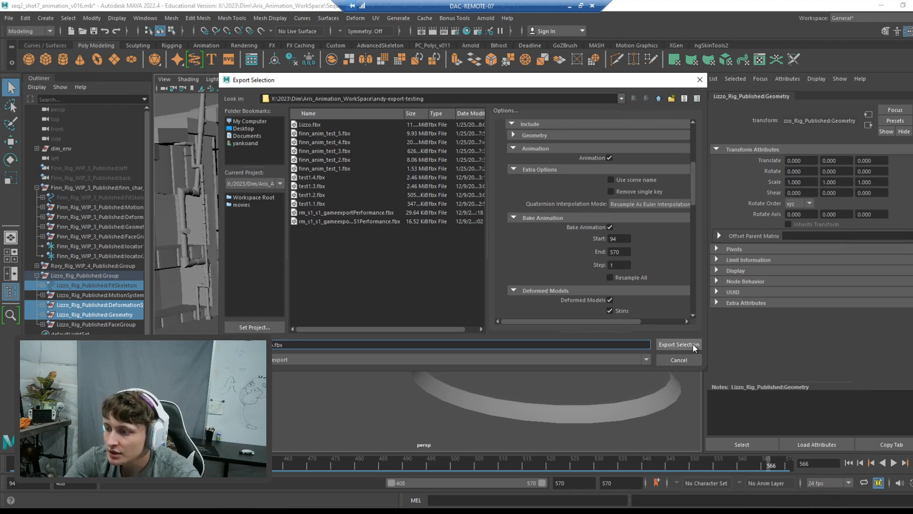
click(677, 344)
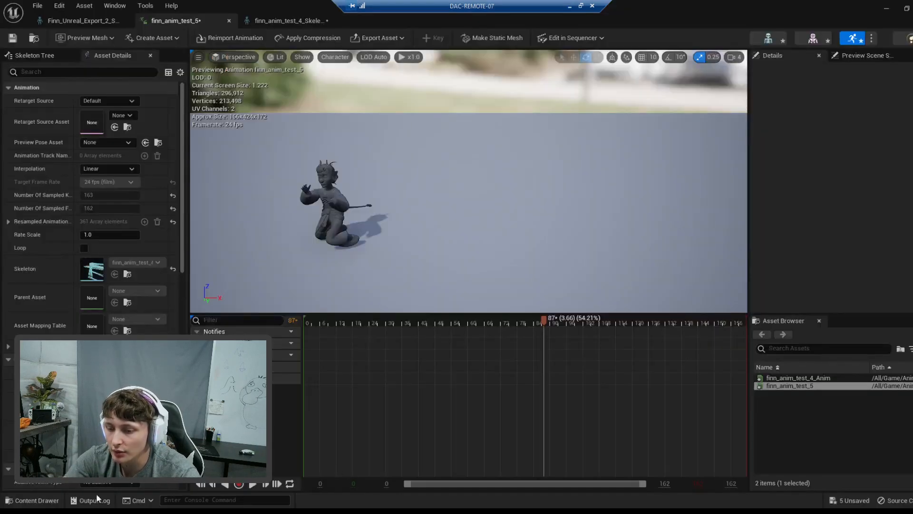
Bring up the Content Drawer showing the five finn_anim_test assets in test_import
click(35, 500)
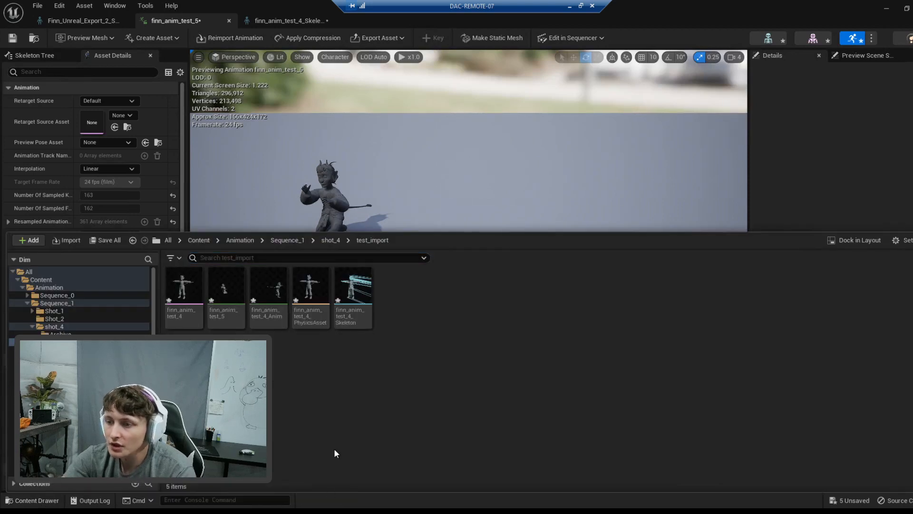
mouse_move(352, 286)
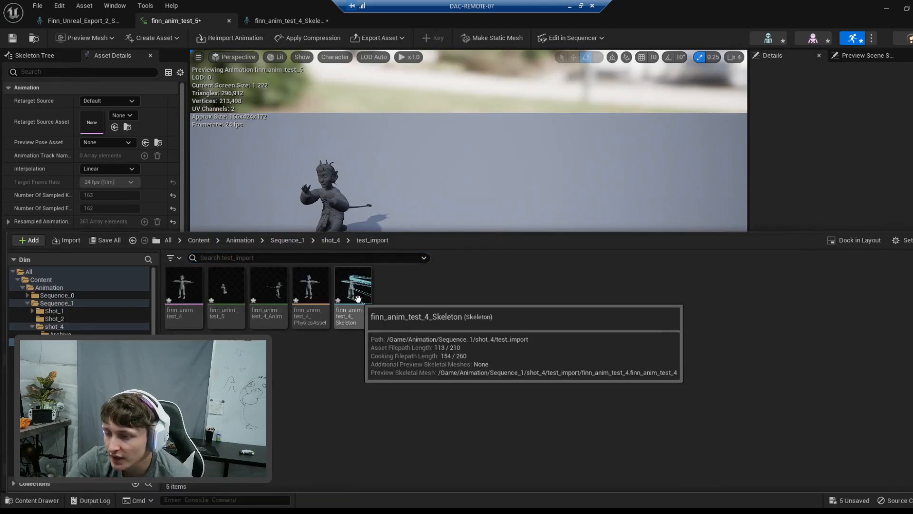
mouse_move(378, 308)
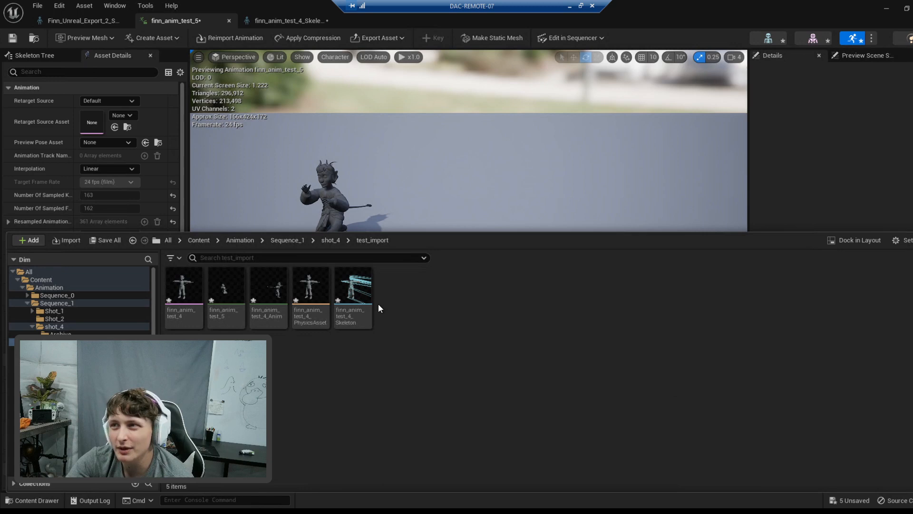
mouse_move(345, 375)
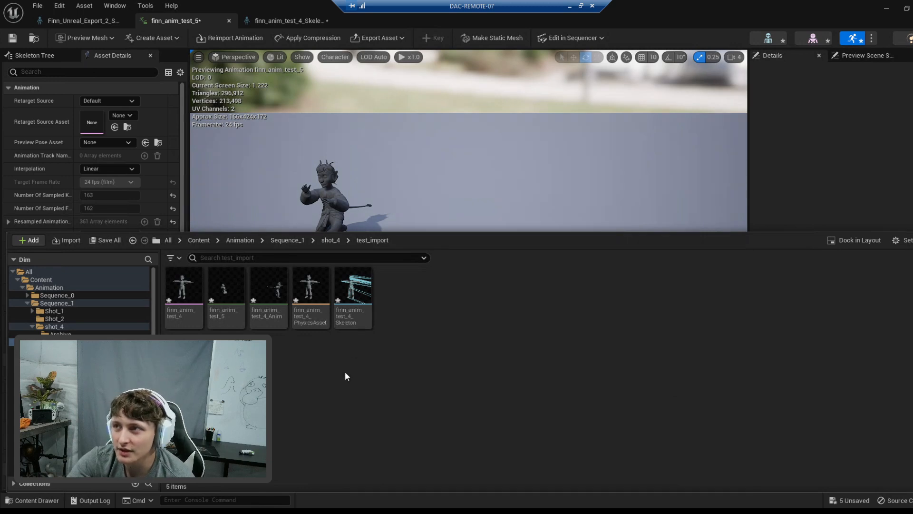
mouse_move(322, 320)
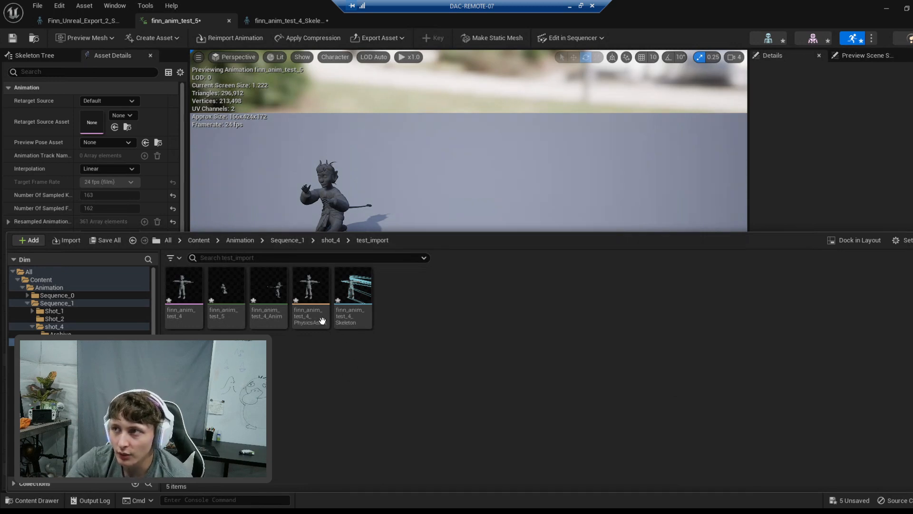
mouse_move(352, 291)
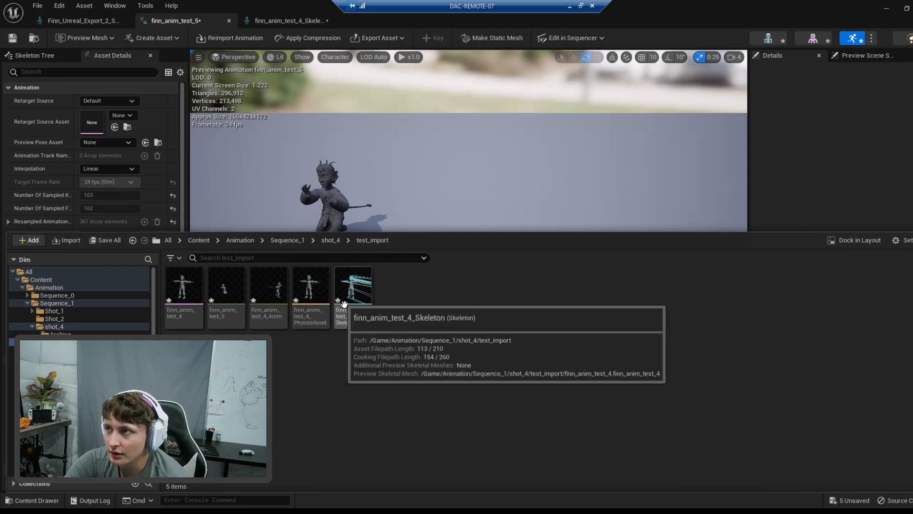
mouse_move(305, 325)
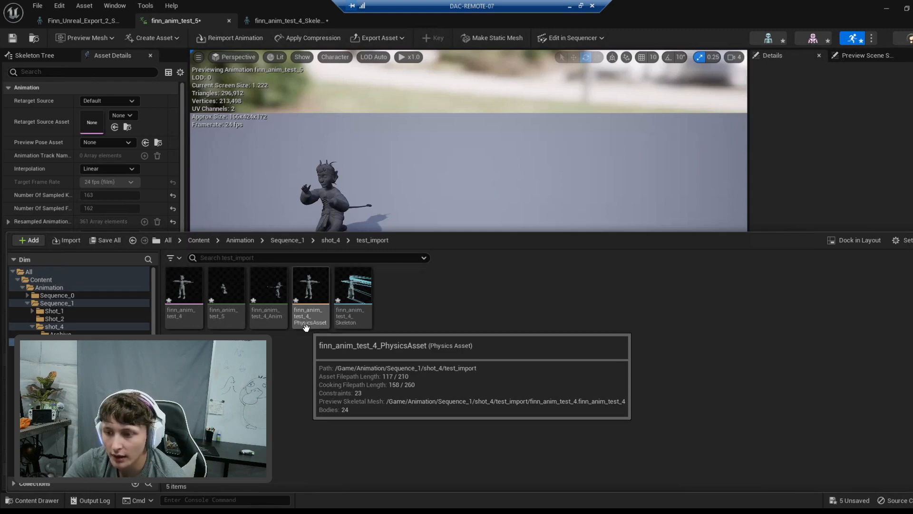
mouse_move(312, 307)
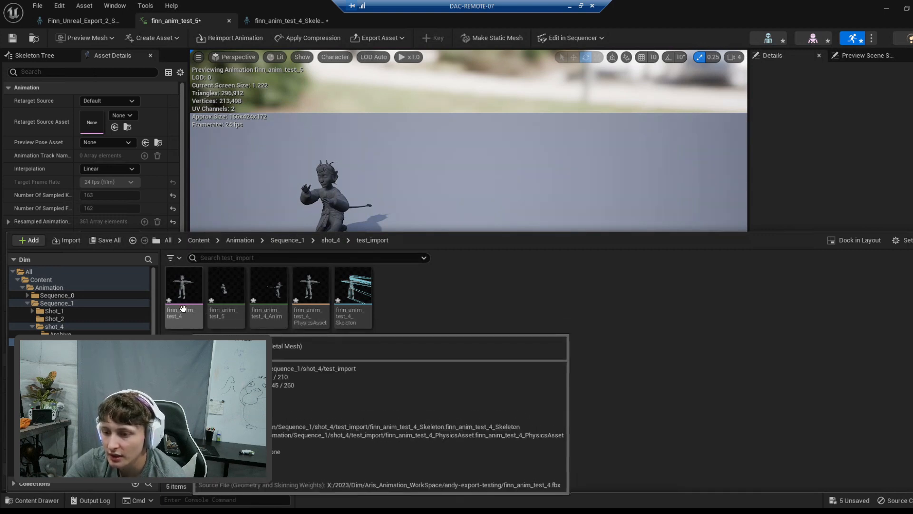
mouse_move(310, 294)
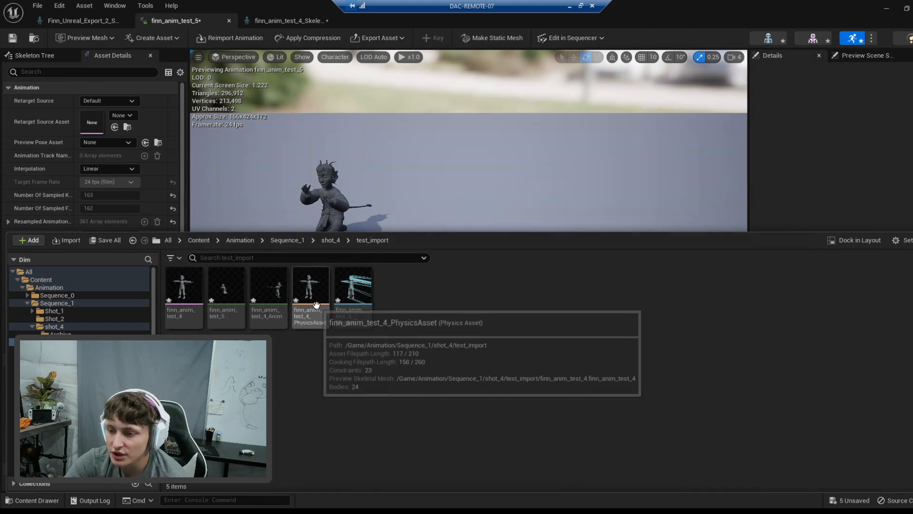
mouse_move(352, 294)
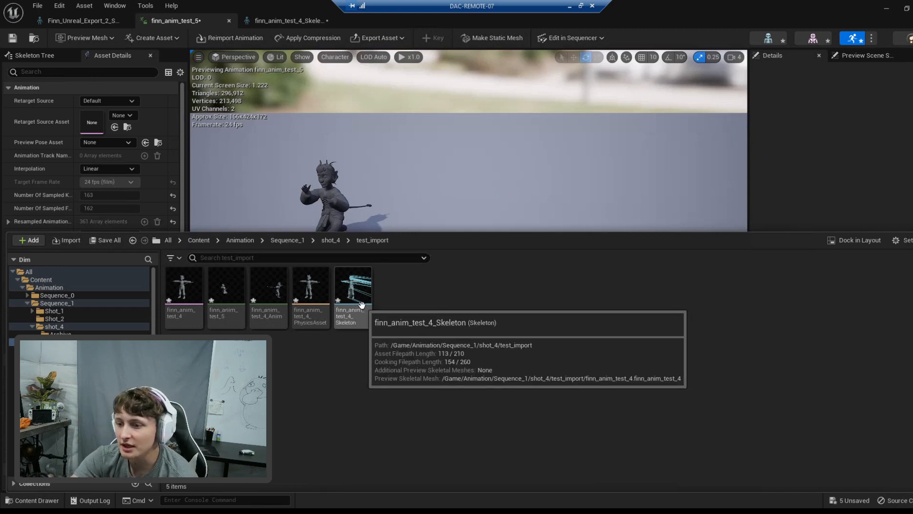
mouse_move(268, 285)
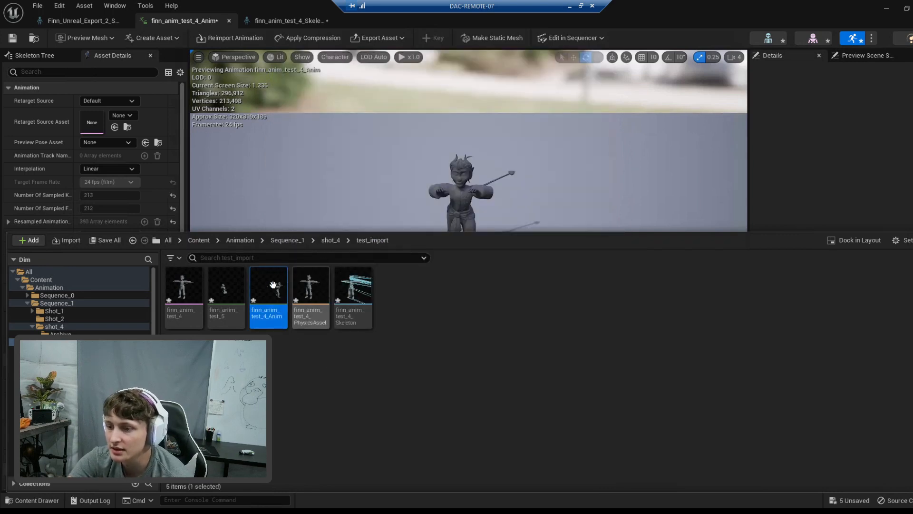
mouse_move(288, 447)
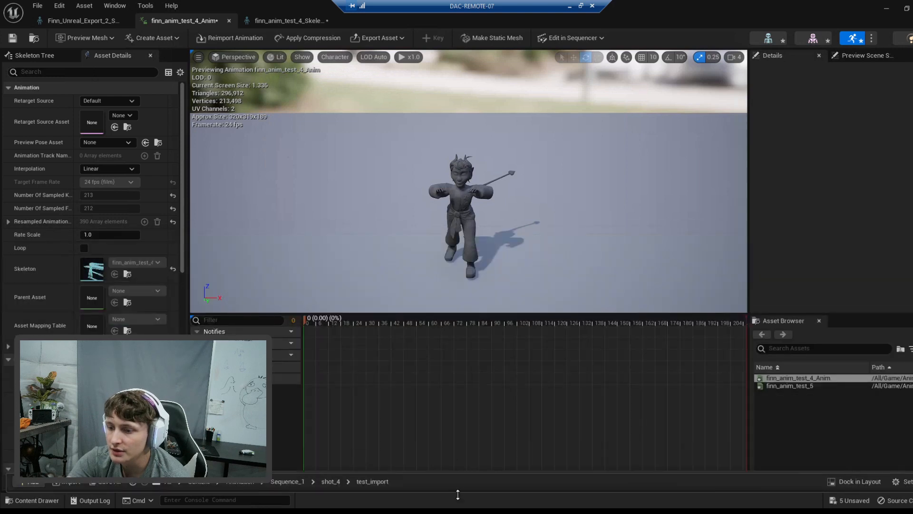
click(427, 323)
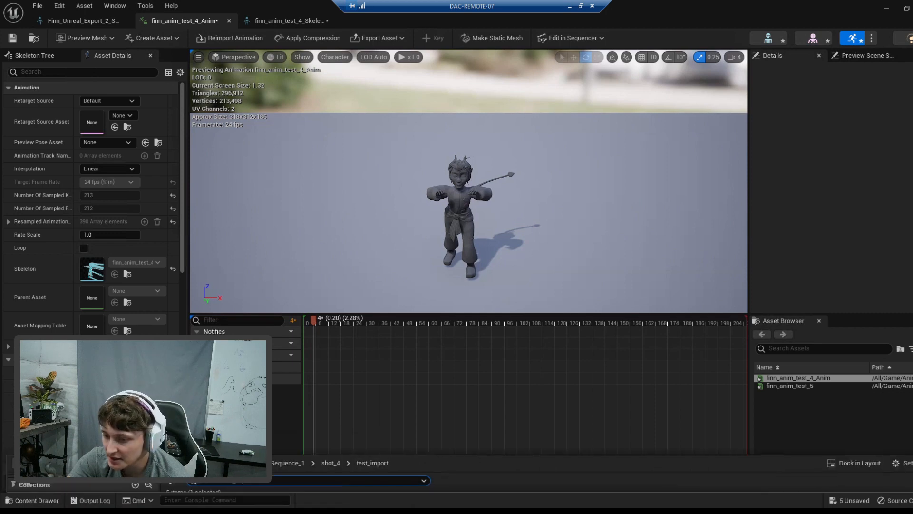
Create an Archive folder inside Characters > Finn for the five Finn assets, then switch to Maya
click(36, 499)
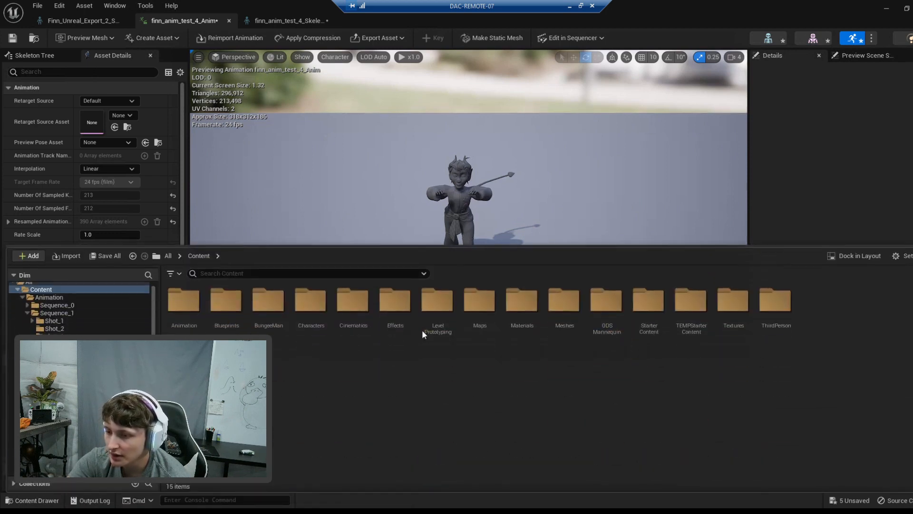
double_click(310, 299)
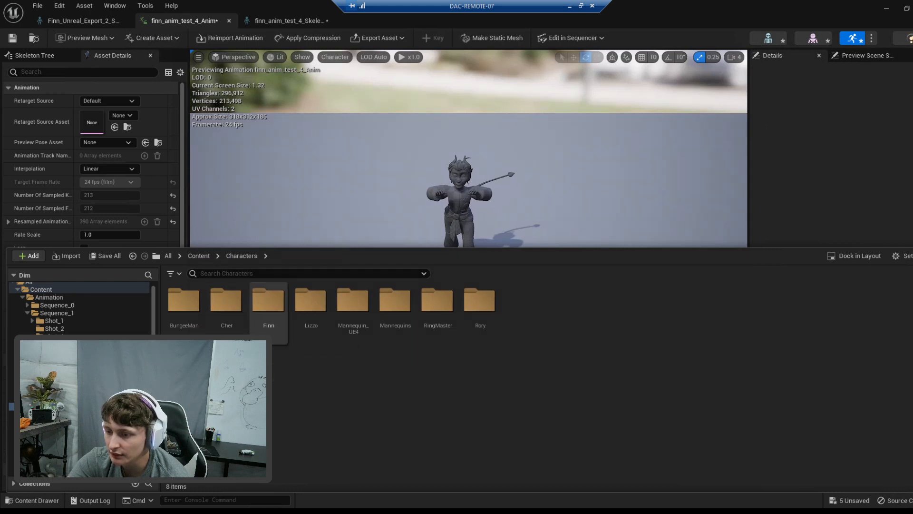
right_click(268, 302)
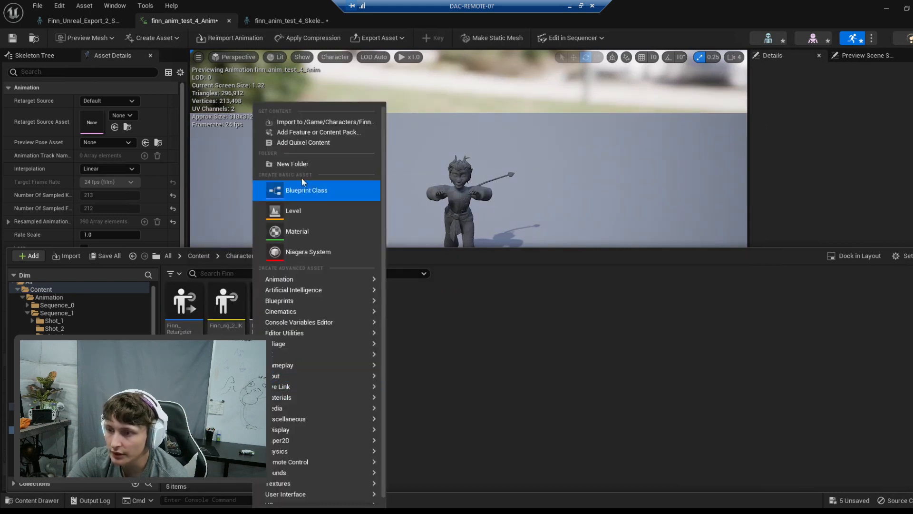
click(293, 164)
text(Archive)
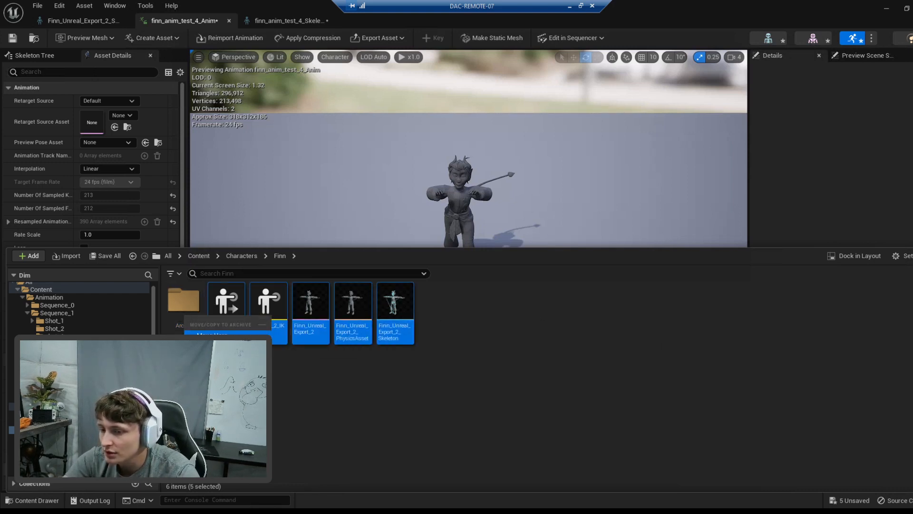
mouse_move(477, 323)
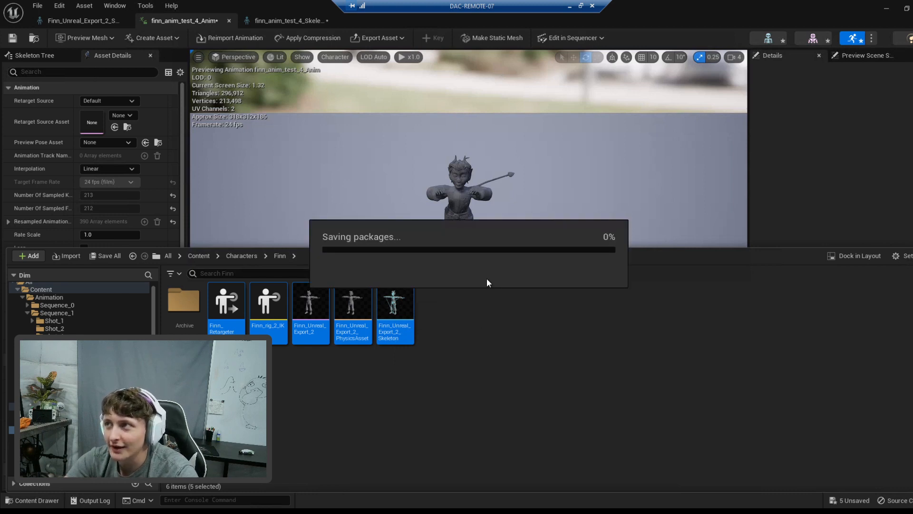
mouse_move(486, 293)
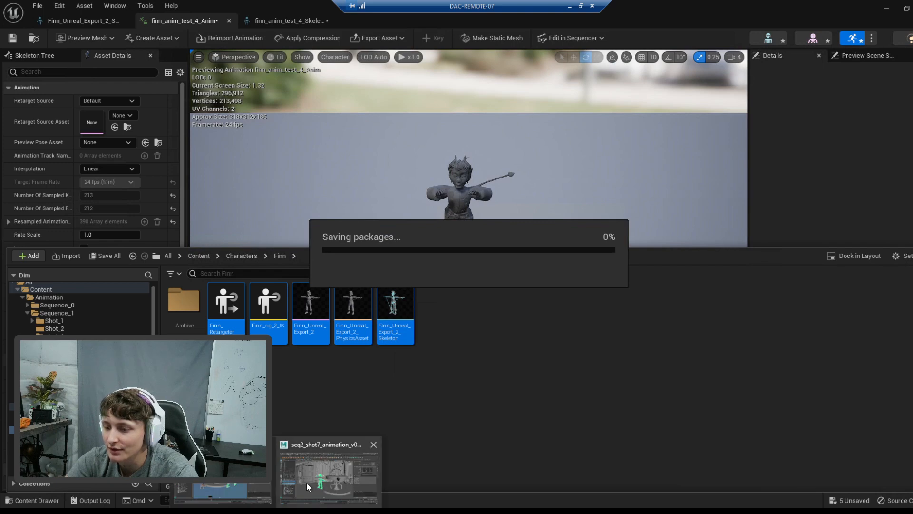
click(328, 471)
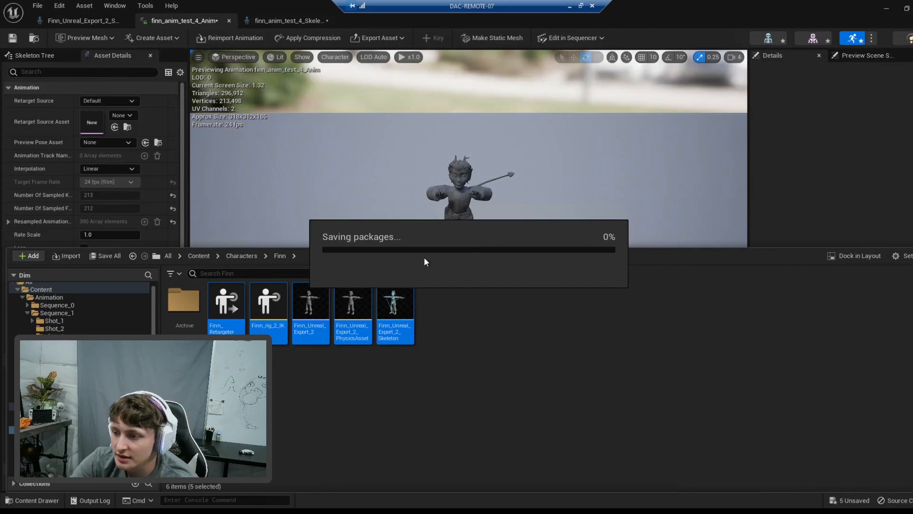
mouse_move(366, 401)
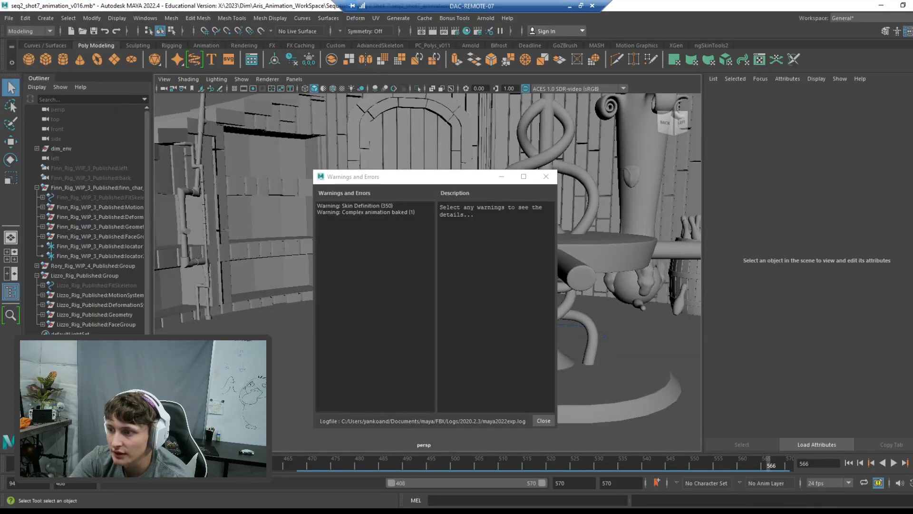
Dismiss the export Warnings and Errors report to return to the shot 4 animation scene
click(365, 211)
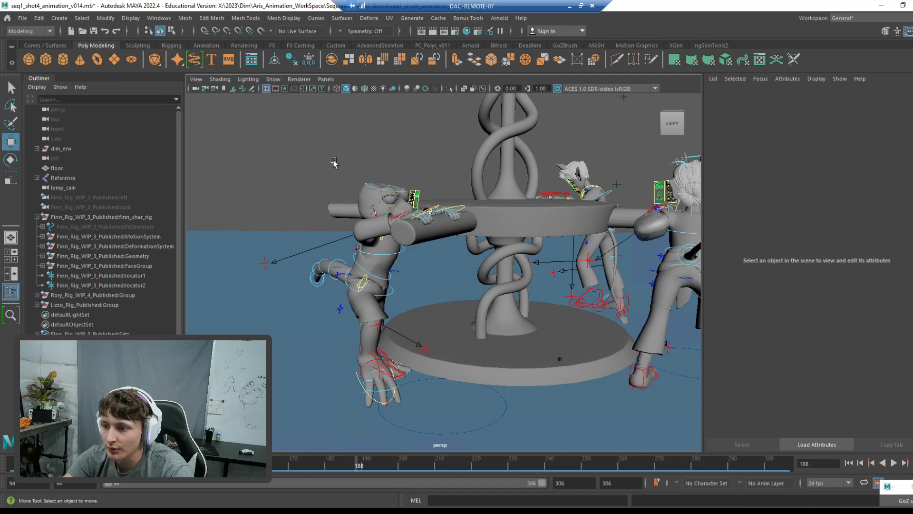
mouse_move(364, 229)
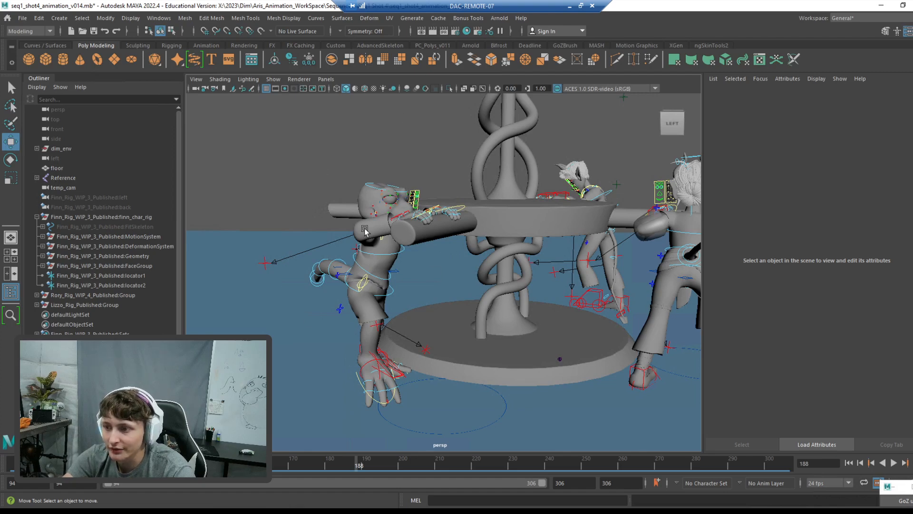
mouse_move(253, 226)
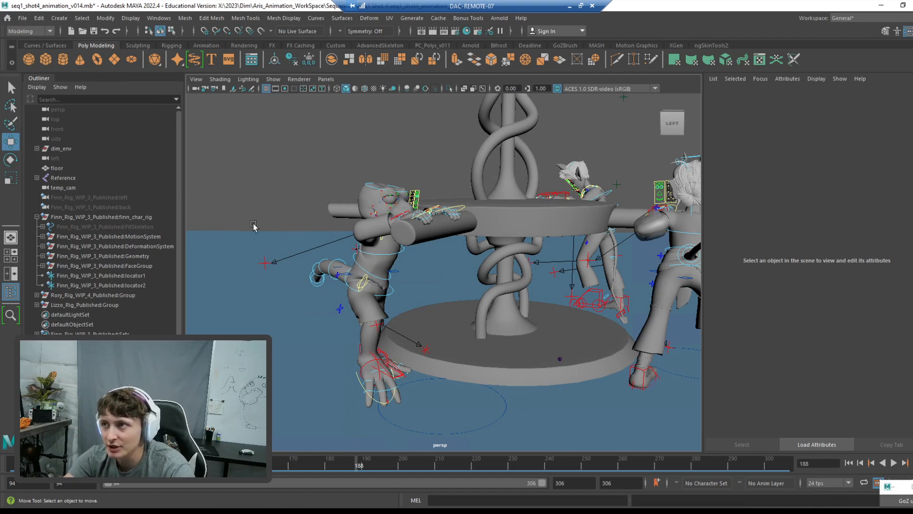
mouse_move(159, 283)
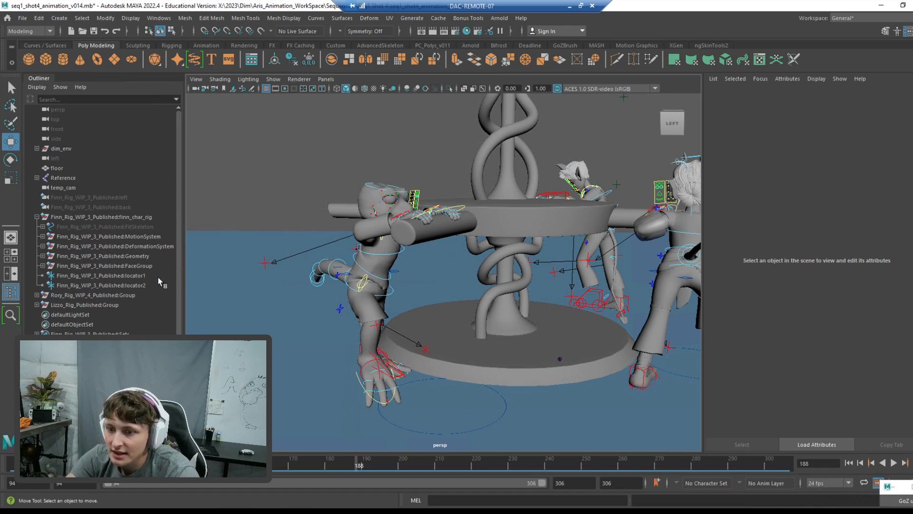
Expand Lizzo_Rig_Published in the Outliner and select its DeformationSystem and FitSkeleton nodes
click(100, 217)
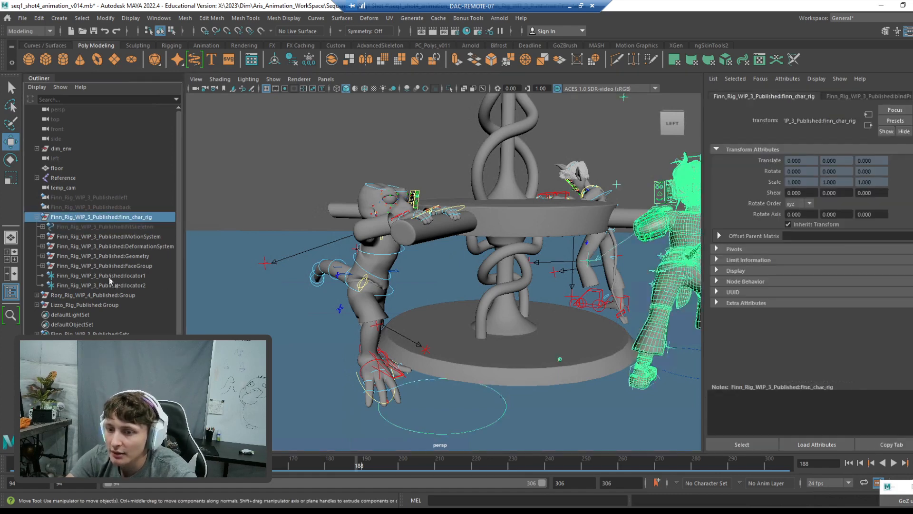
click(84, 305)
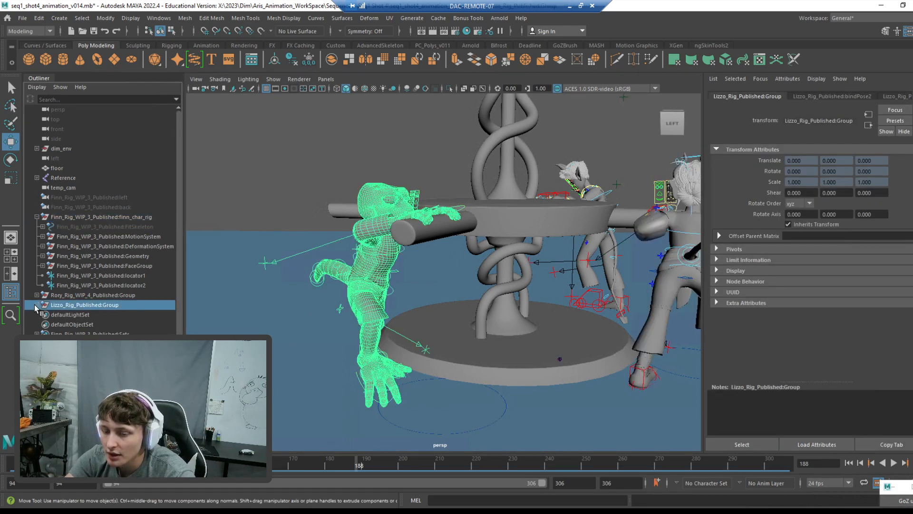
click(35, 304)
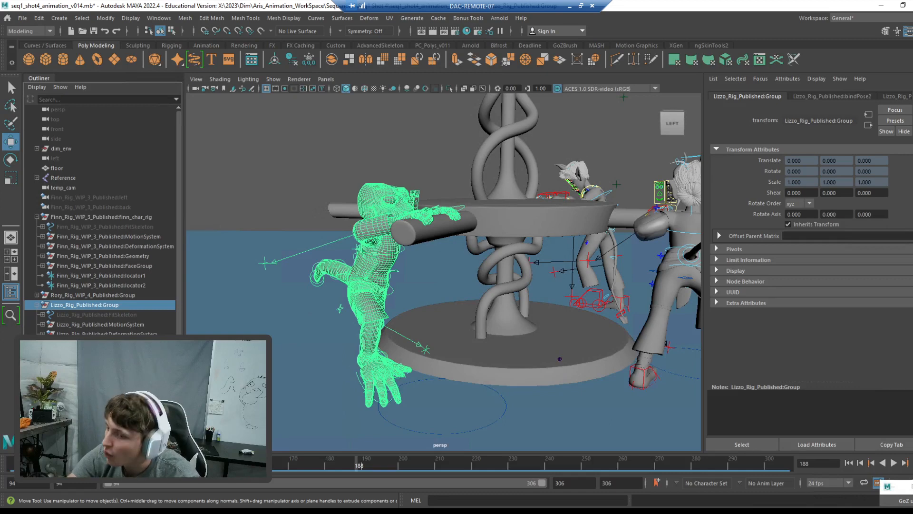
click(116, 324)
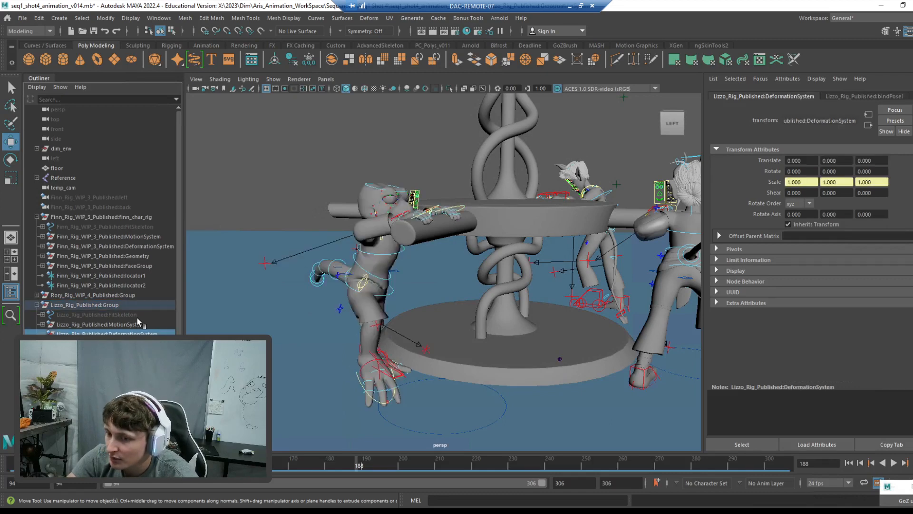
click(104, 315)
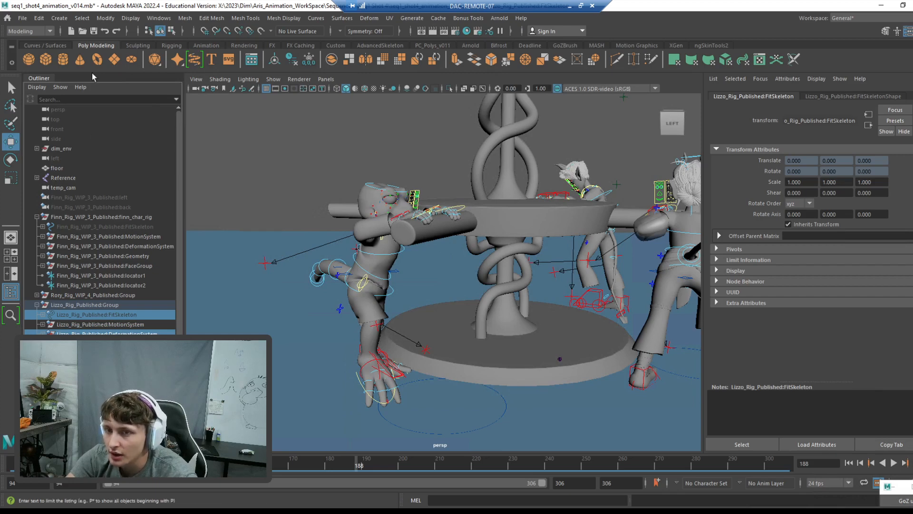
Export the selection as the Lizzo s1s4 FBX with animation baked from frame 94 to 306
click(21, 18)
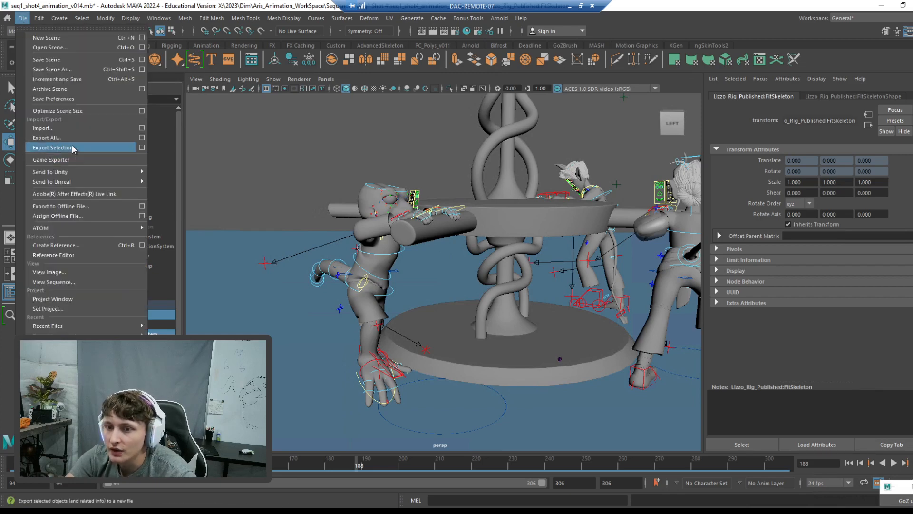
click(53, 147)
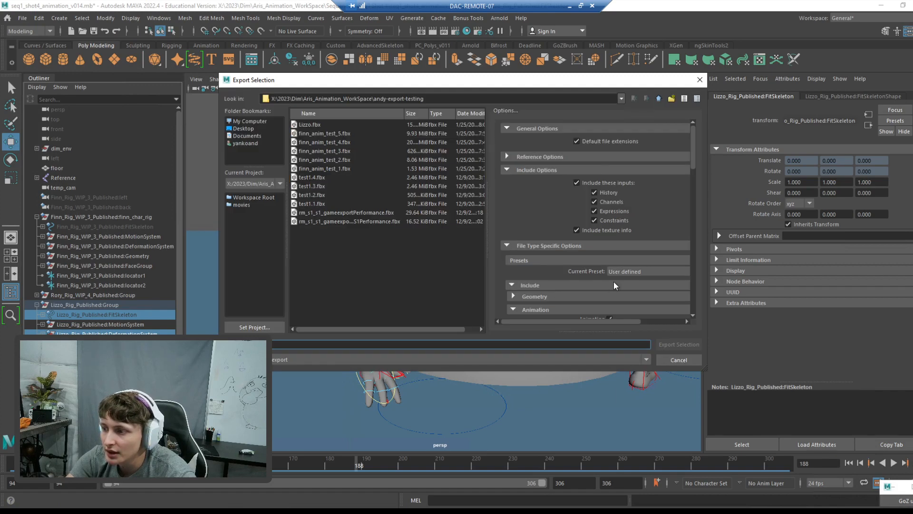
scroll(down, 3)
text(s1s4)
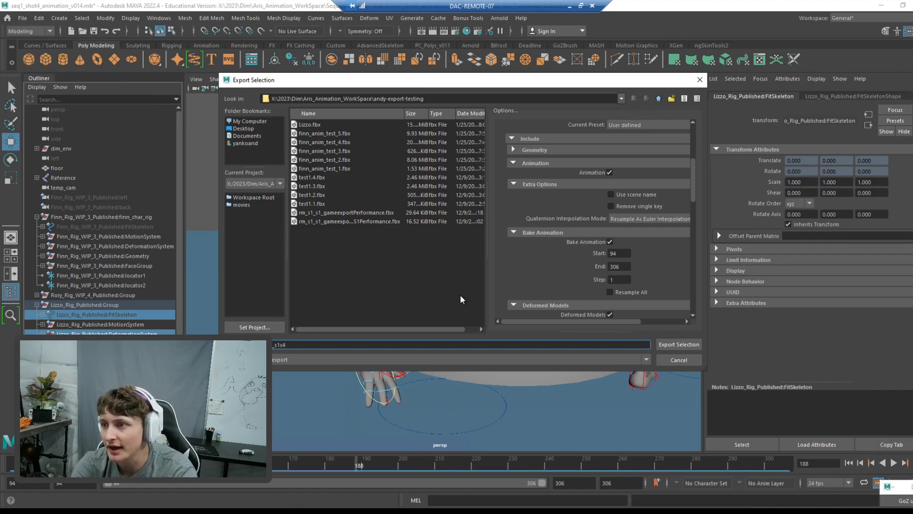
click(678, 344)
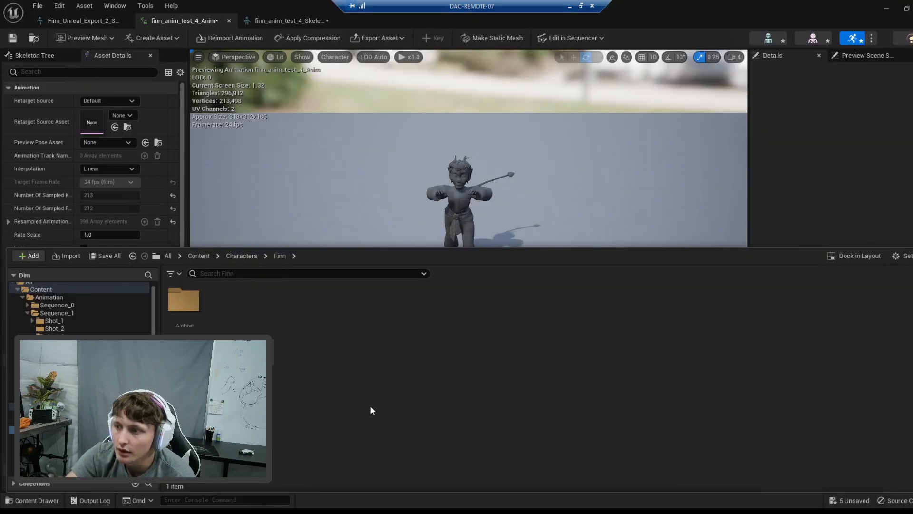
mouse_move(182, 302)
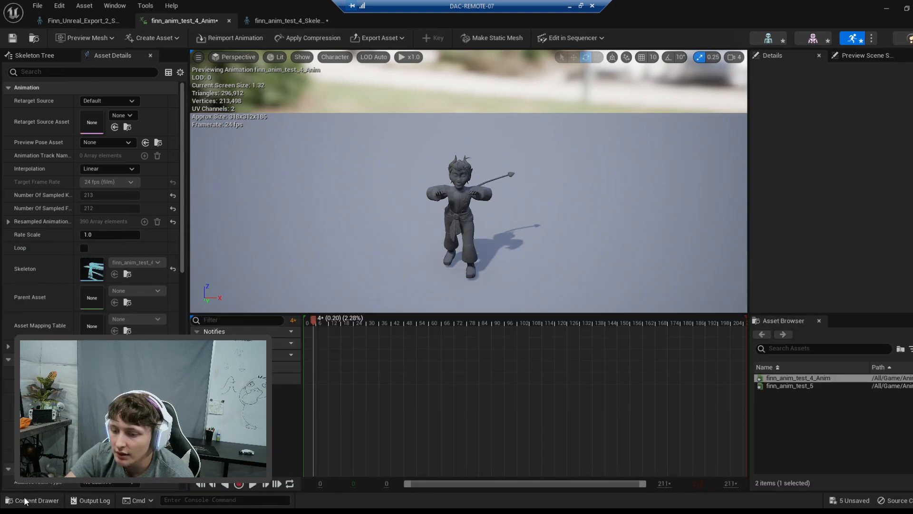
Navigate the Content Browser into Sequence_1 > shot_4 > test_import
click(34, 499)
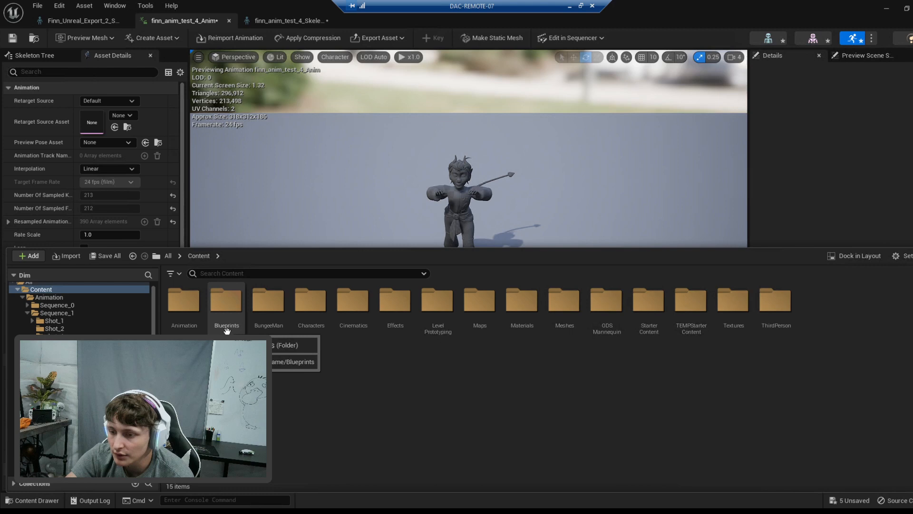
double_click(56, 313)
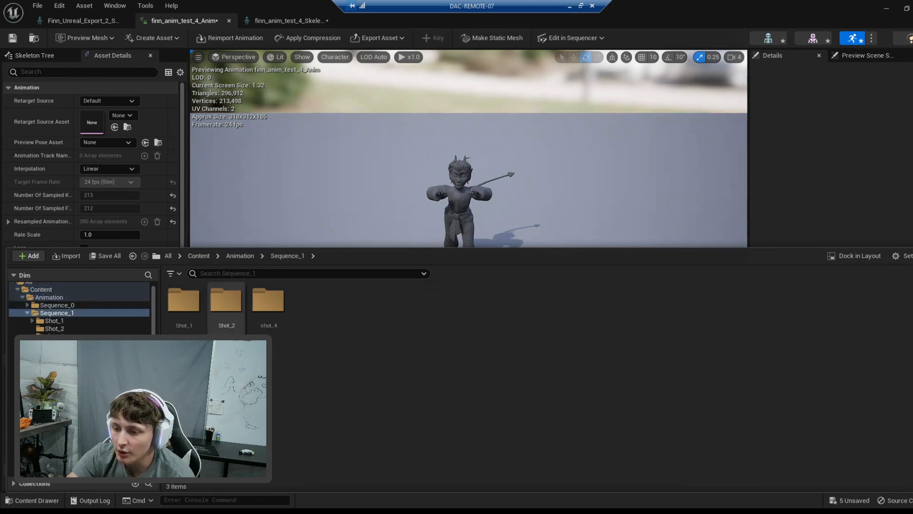
double_click(268, 303)
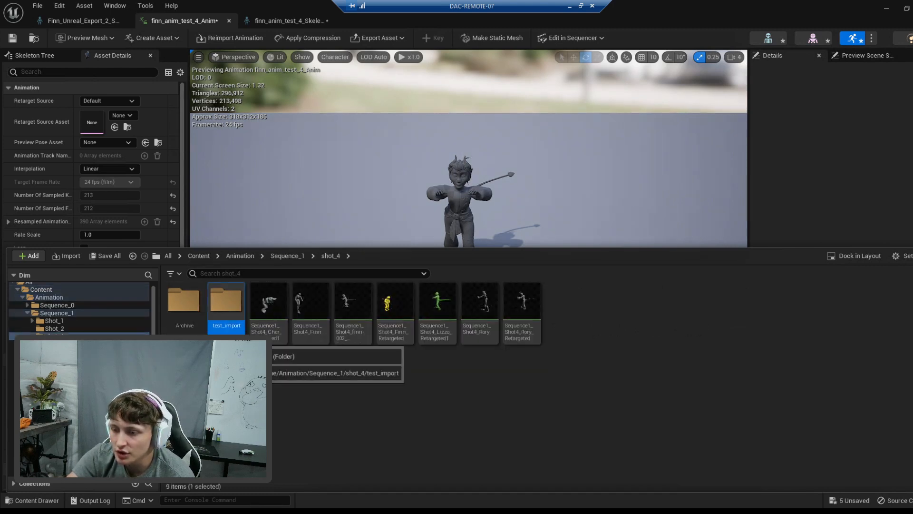
double_click(226, 300)
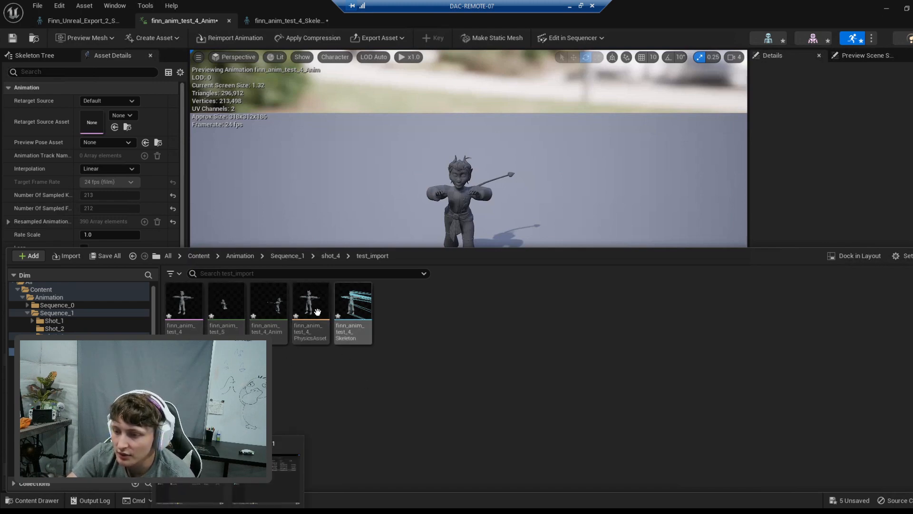
mouse_move(182, 304)
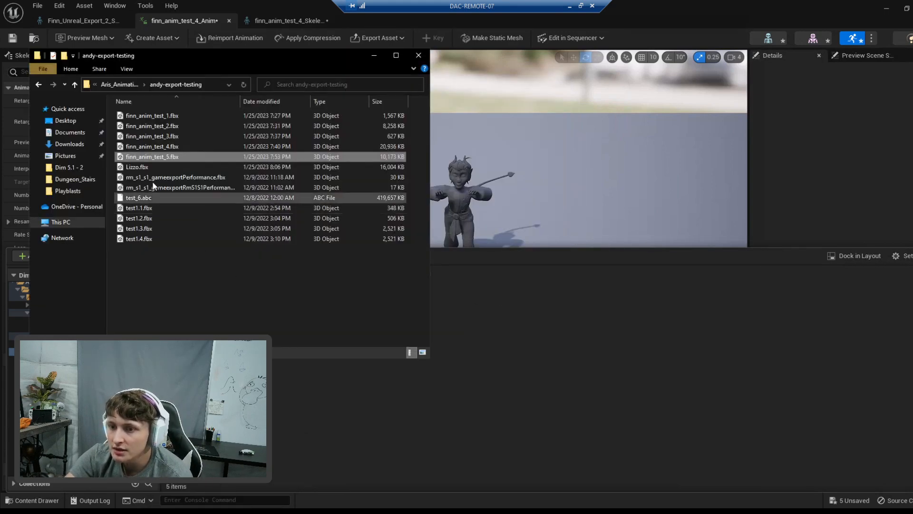
Import Lizzo.fbx into test_import with Skeleton set to None using Import All
click(137, 168)
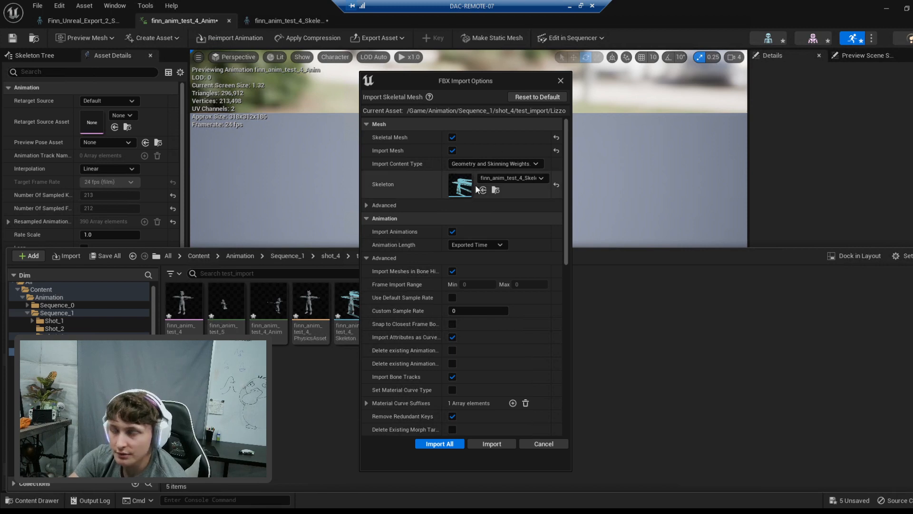
mouse_move(556, 188)
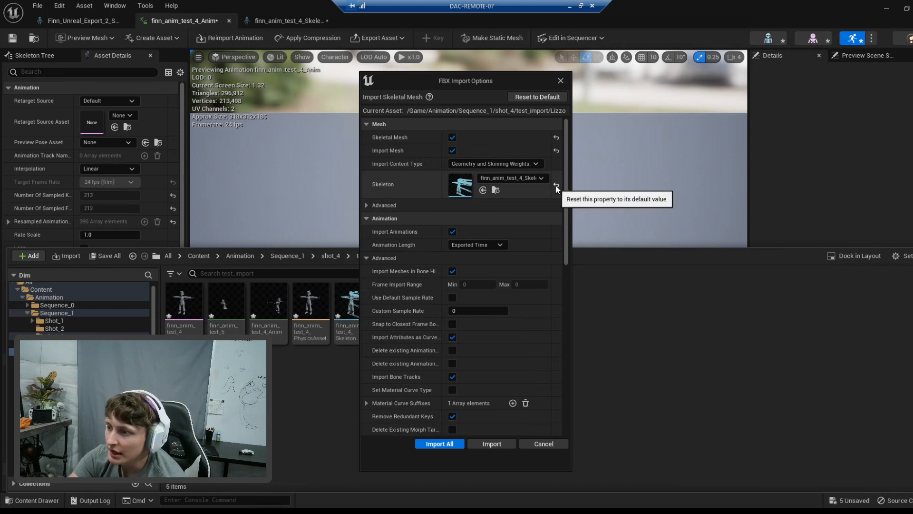
click(554, 188)
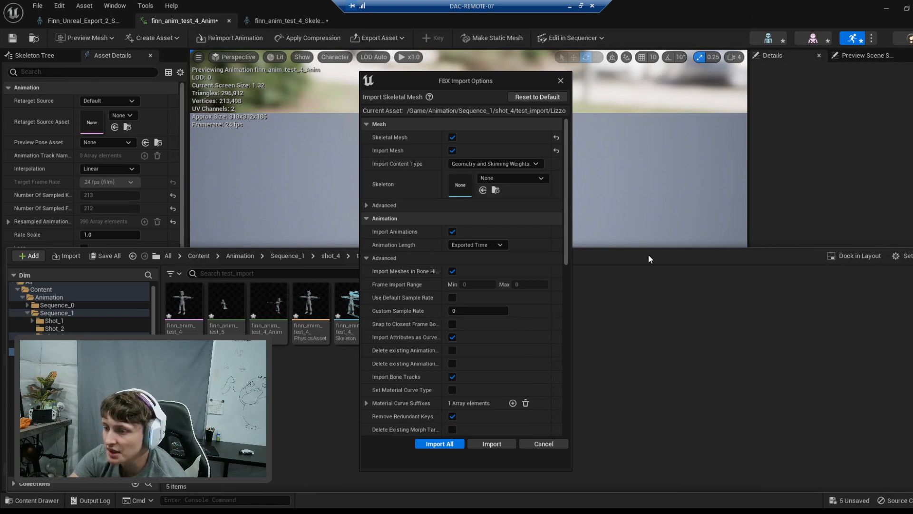
scroll(down, 3)
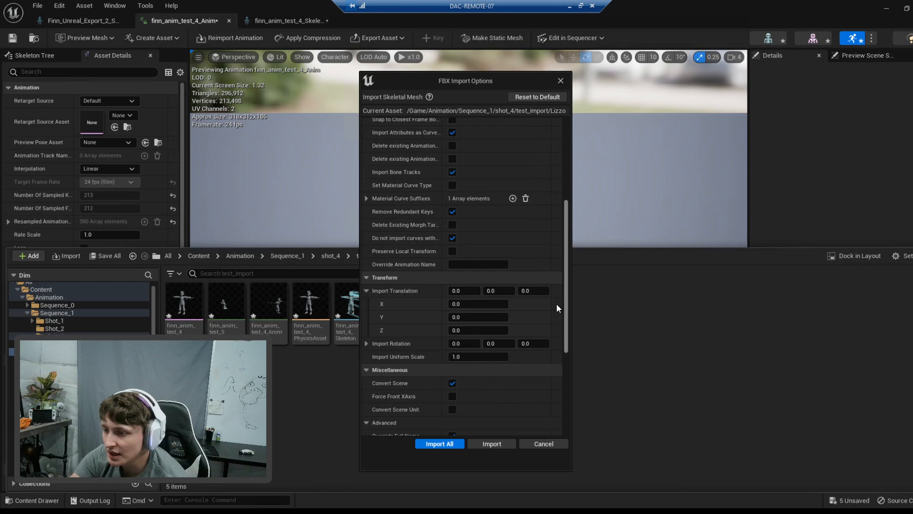
scroll(up, 3)
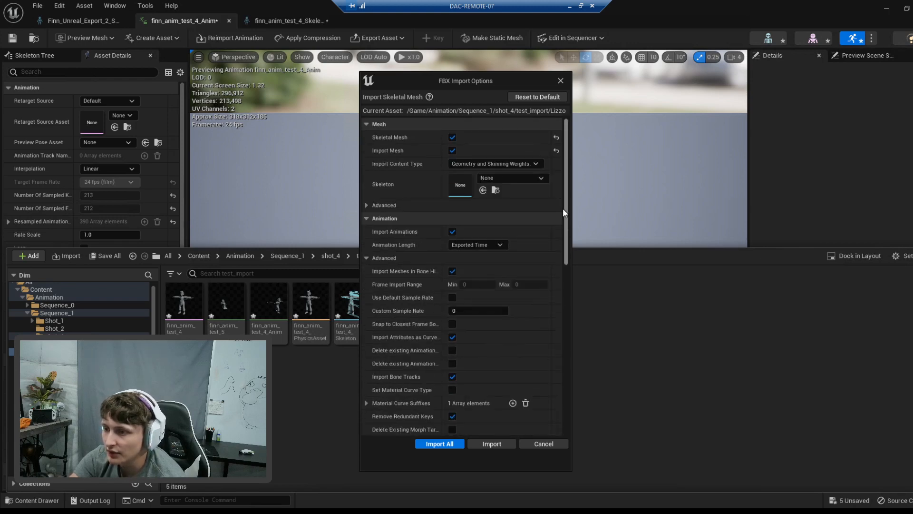
mouse_move(440, 457)
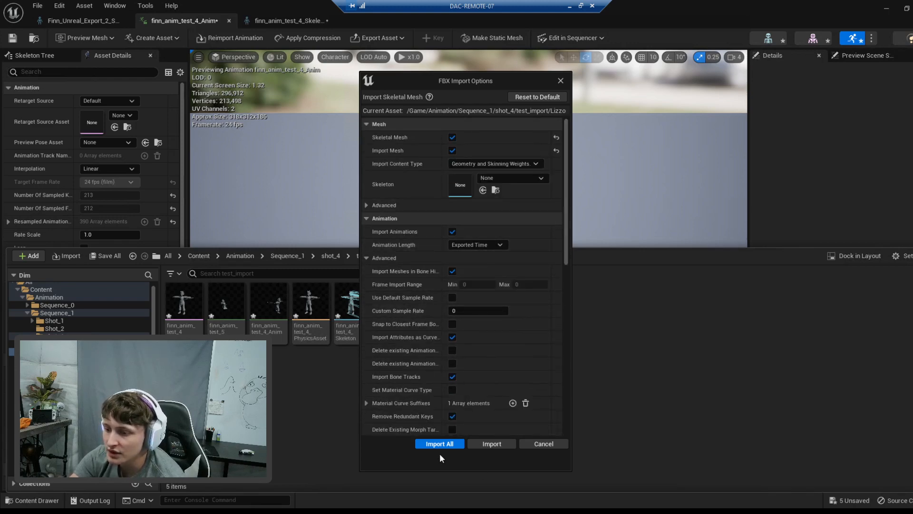
click(440, 443)
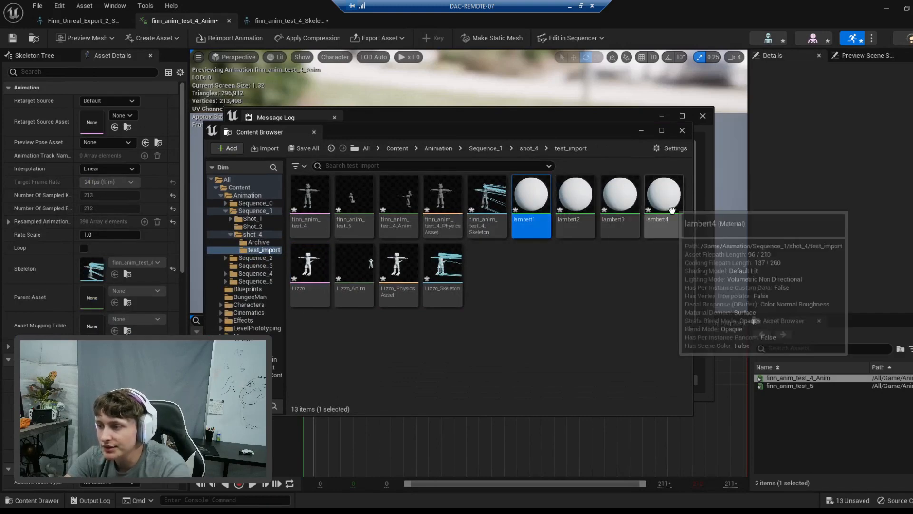
Force-delete the lambert1–4 materials from test_import and preview Lizzo_Anim
click(663, 195)
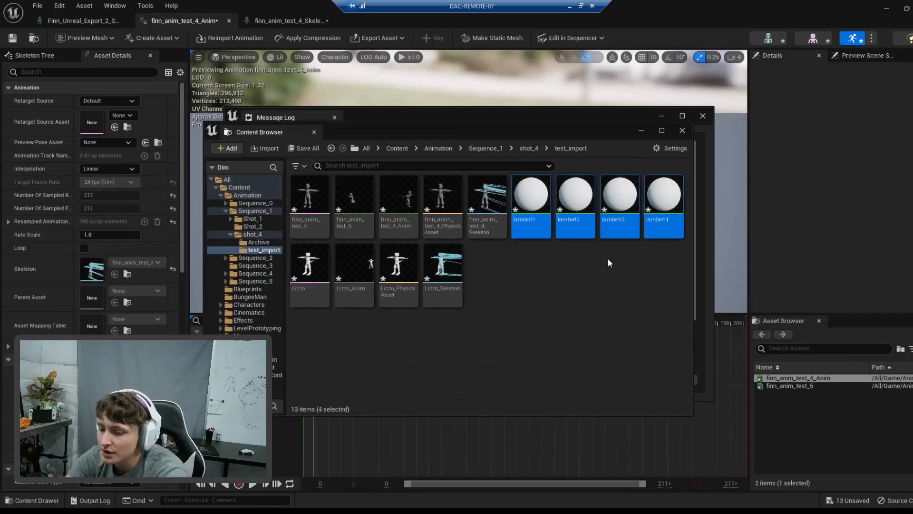
key(delete)
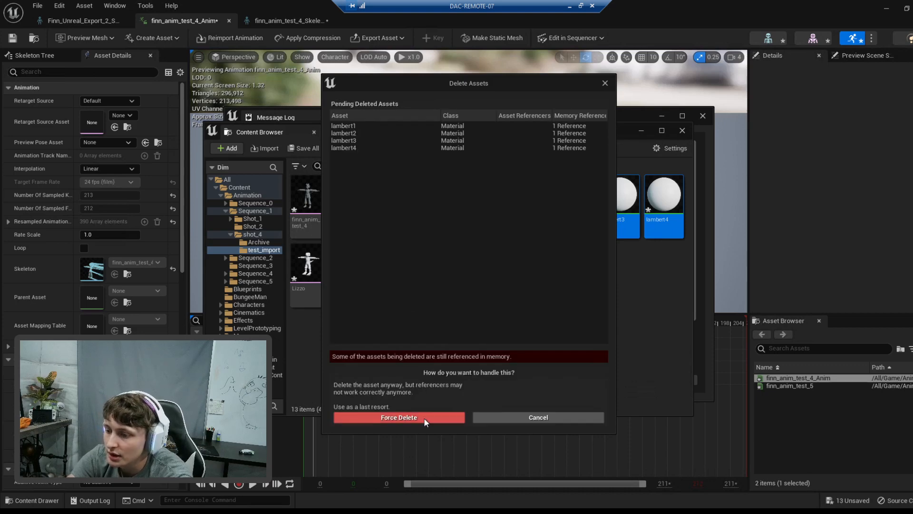
click(398, 417)
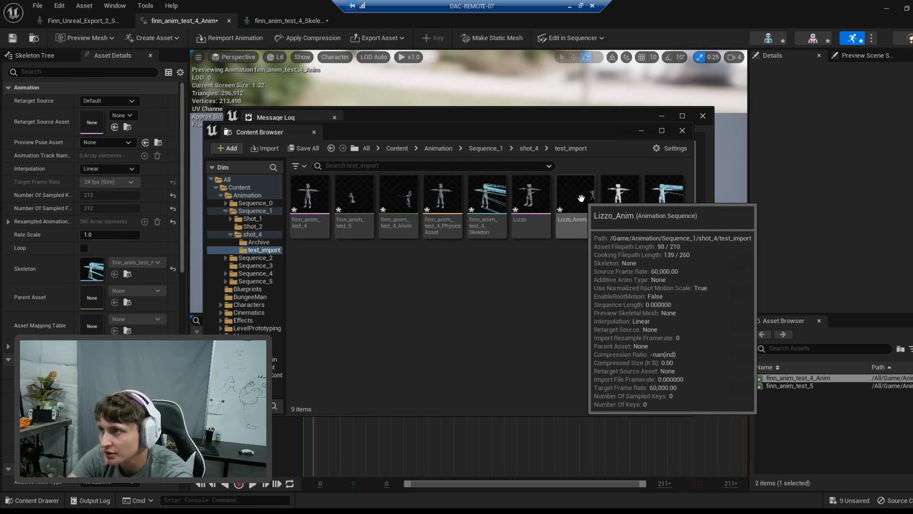
mouse_move(663, 198)
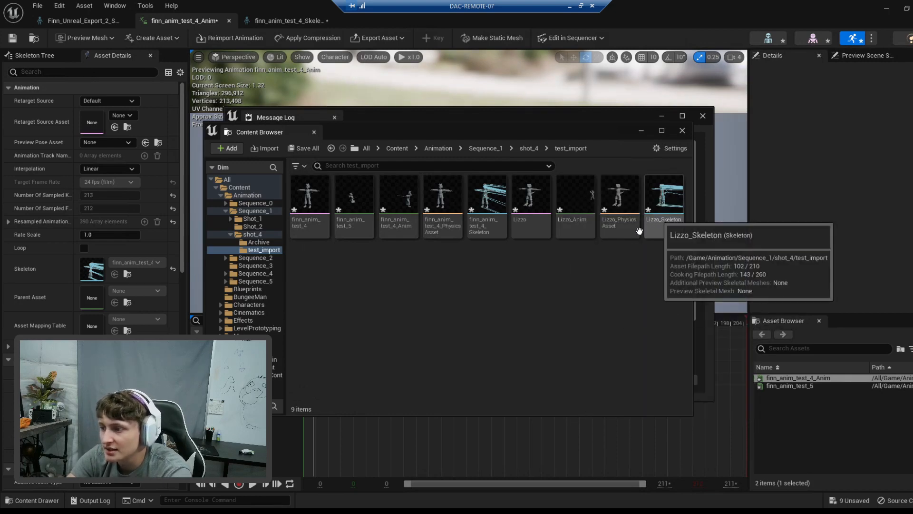
mouse_move(695, 222)
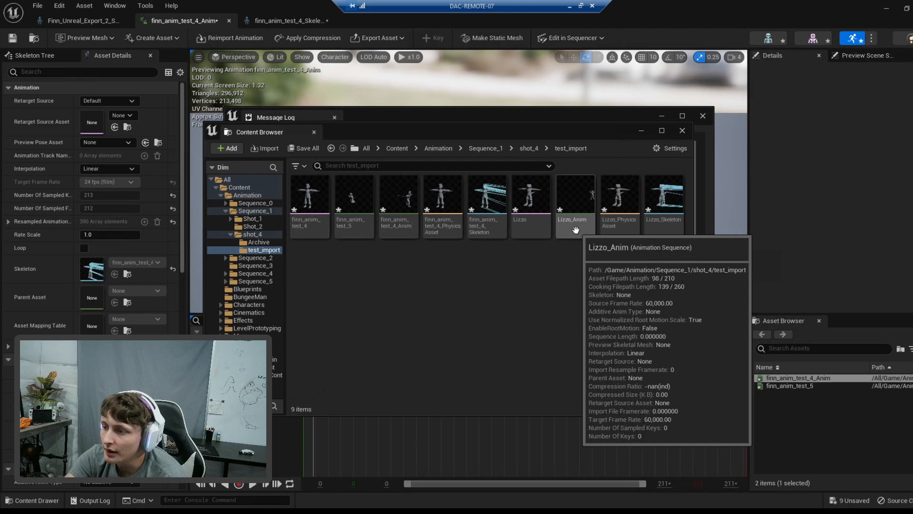
double_click(573, 195)
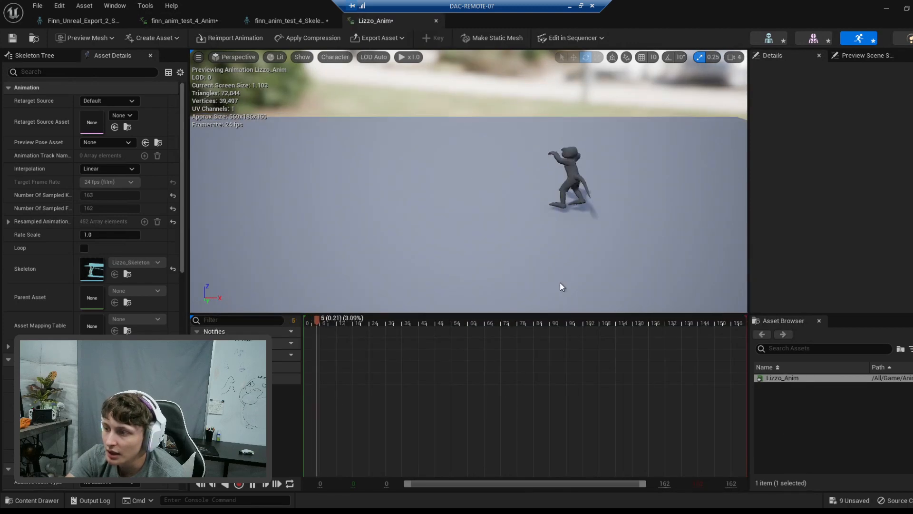
Scrub the Lizzo_Anim preview and dismiss Maya's export warnings to view the message log
click(696, 320)
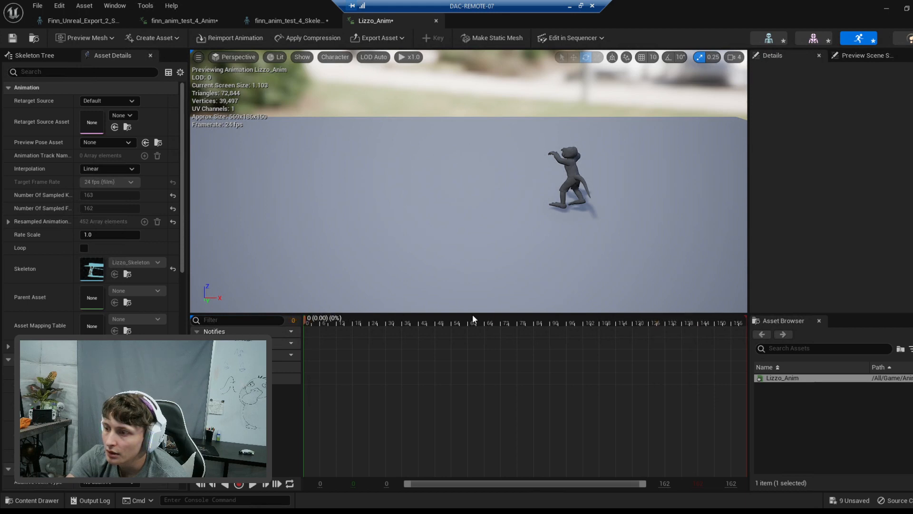
click(693, 320)
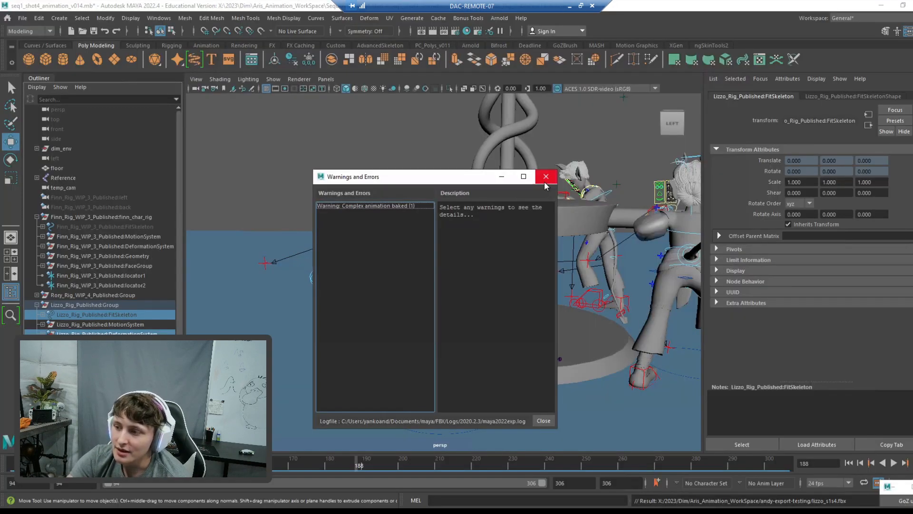
click(546, 177)
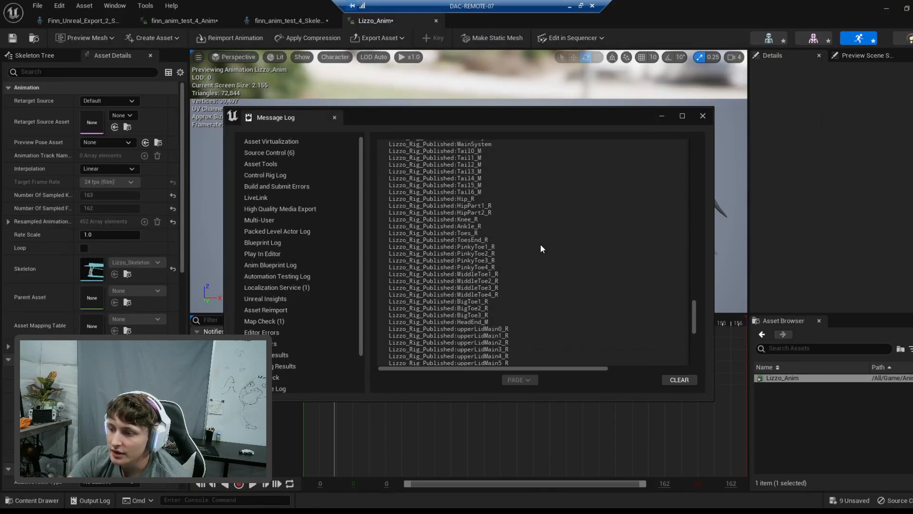
Close the import message log and return to the test_import asset browser
scroll(up, 3)
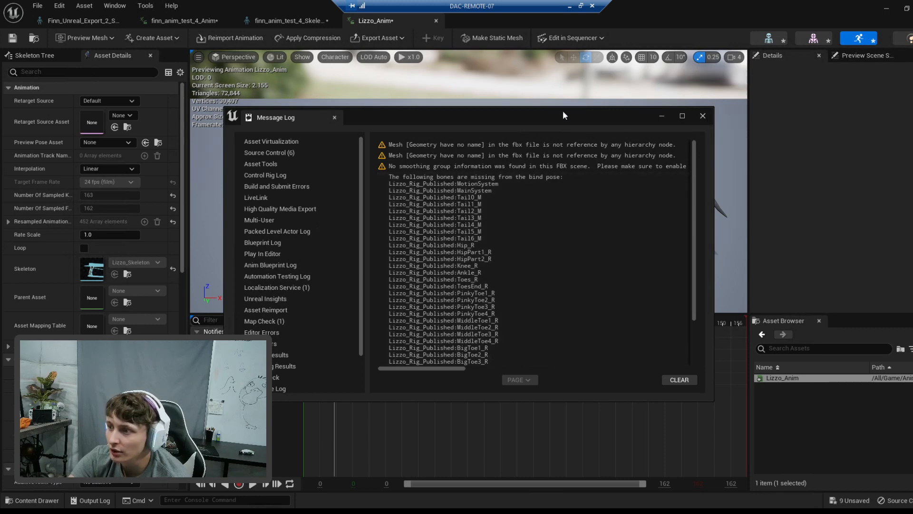
click(701, 115)
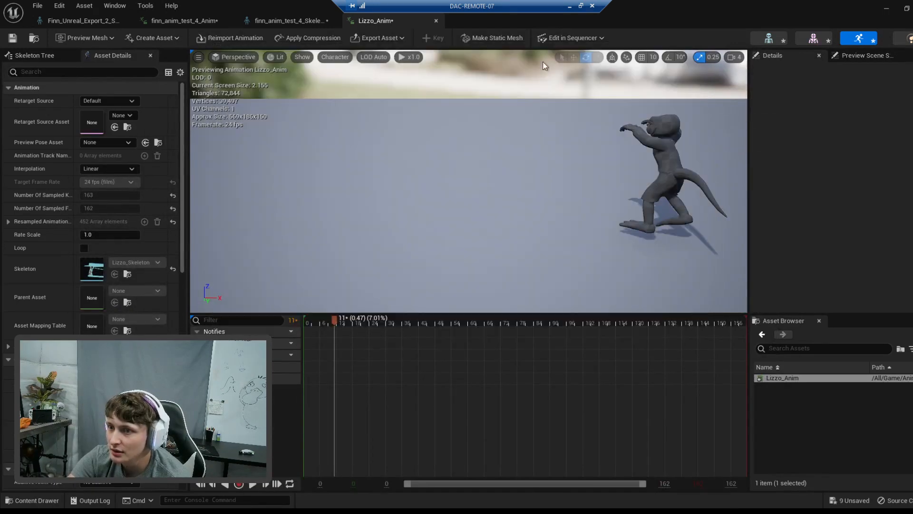
click(182, 20)
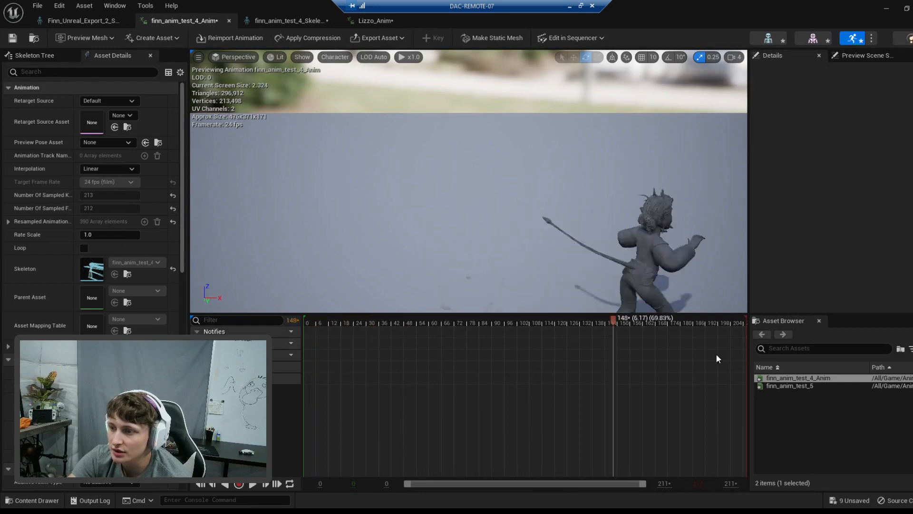
click(34, 499)
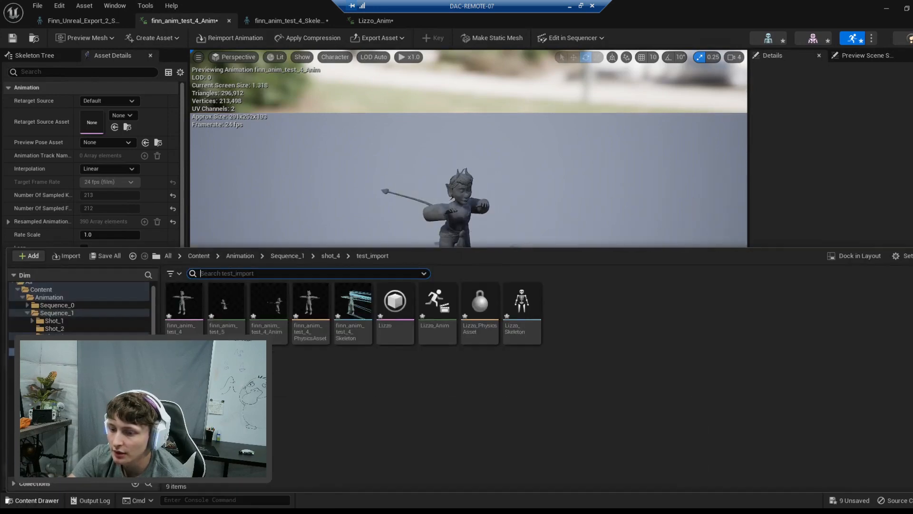
Preview finn_anim_test_5, then start an import into test_import showing the FBX file picker
double_click(225, 302)
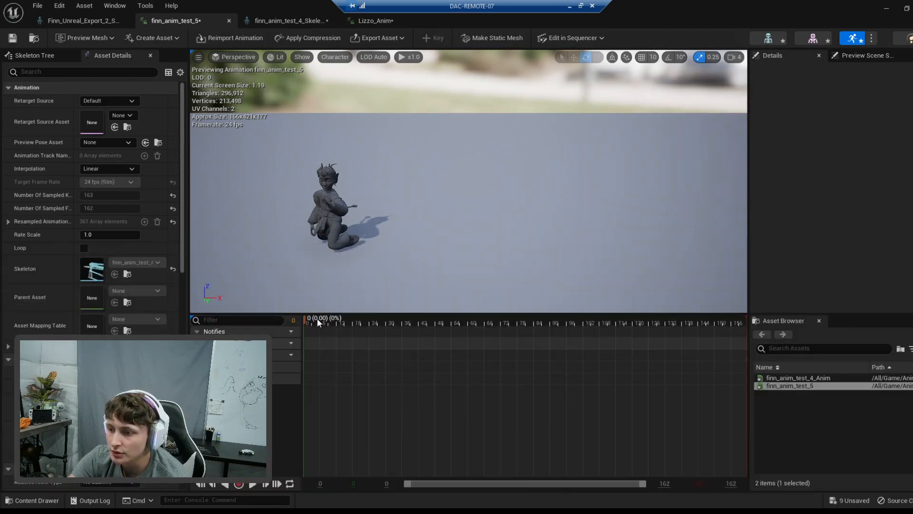
click(448, 324)
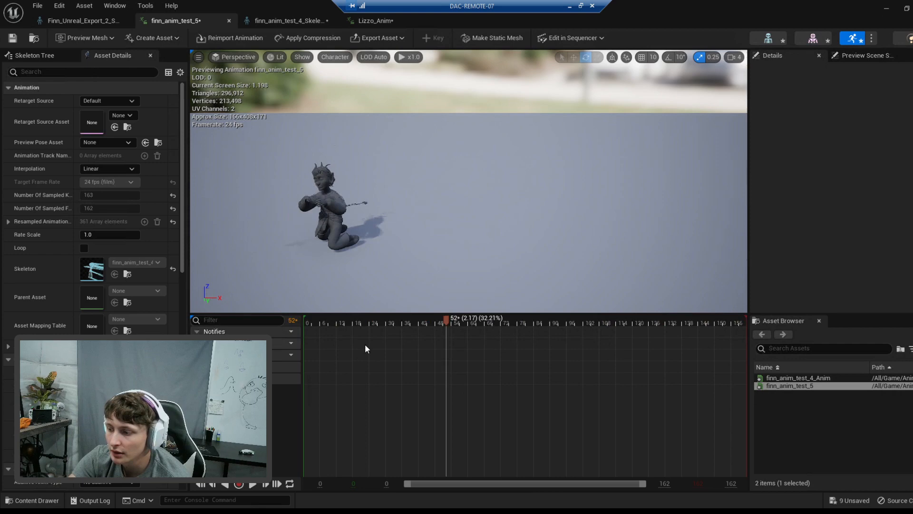
click(34, 499)
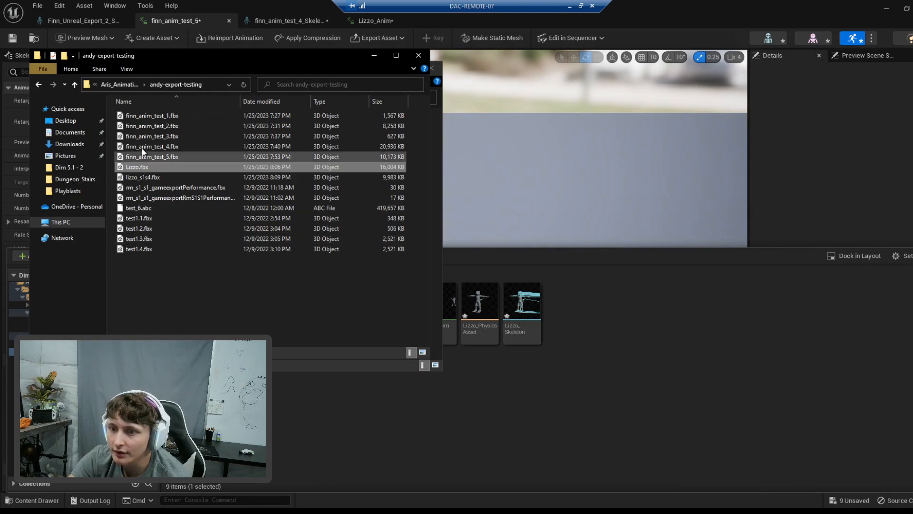
Import lizzo_s1s4.fbx with Skeleton set to Lizzo_Skeleton via Import All
click(142, 177)
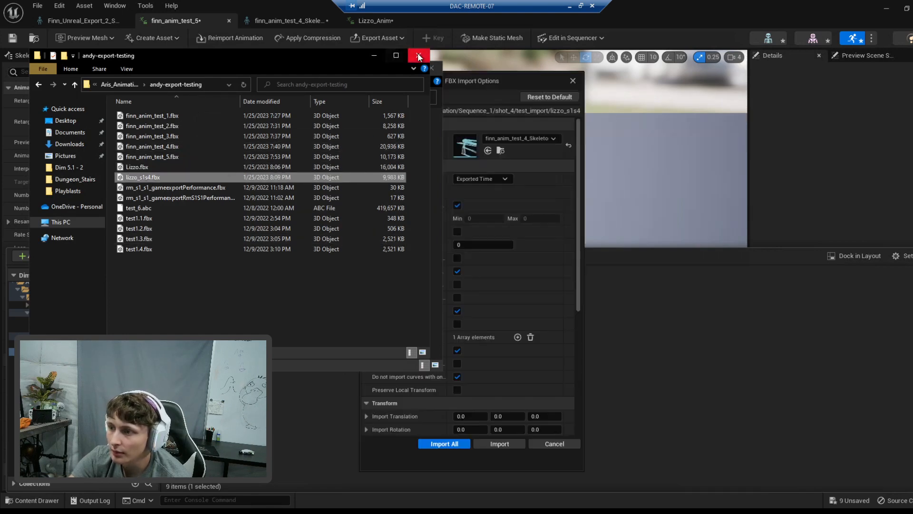
click(419, 56)
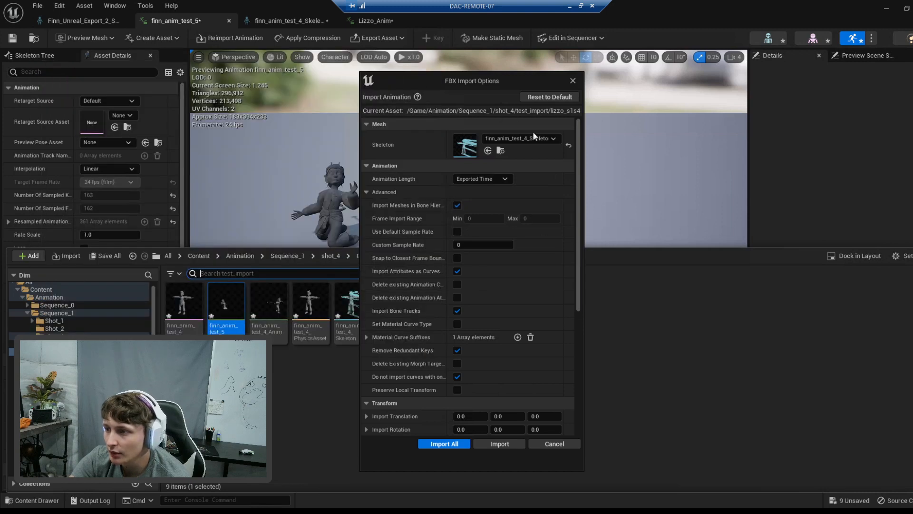
click(554, 138)
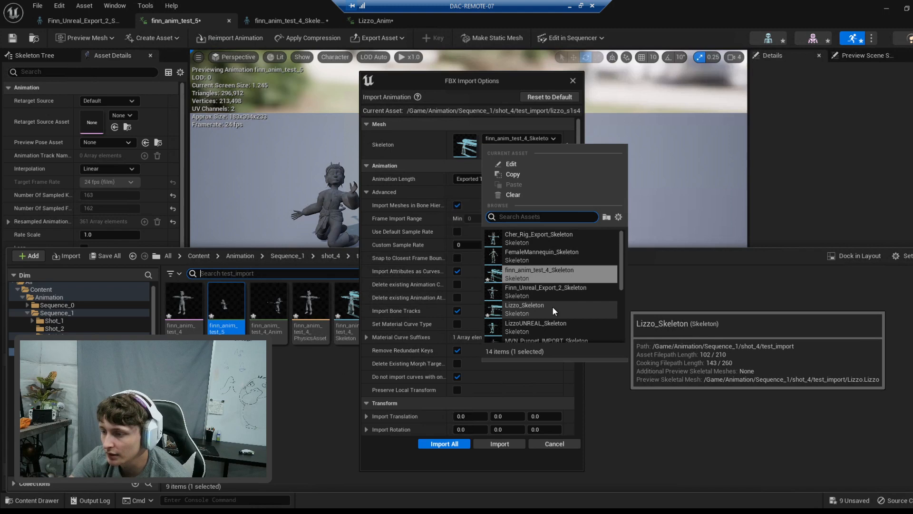
click(524, 308)
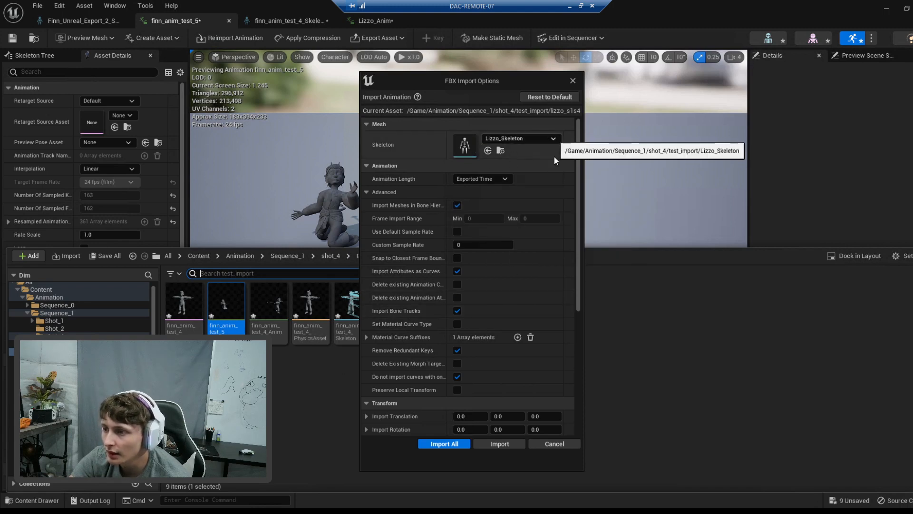
mouse_move(496, 308)
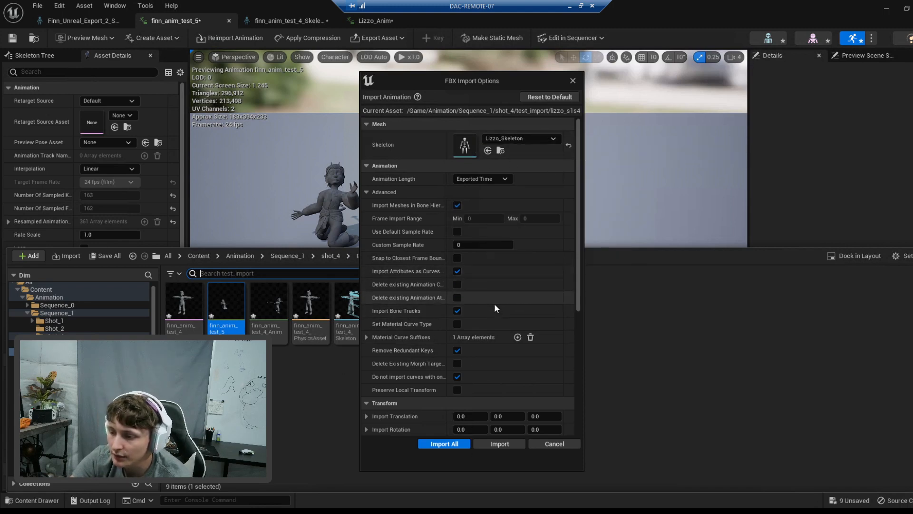
scroll(down, 3)
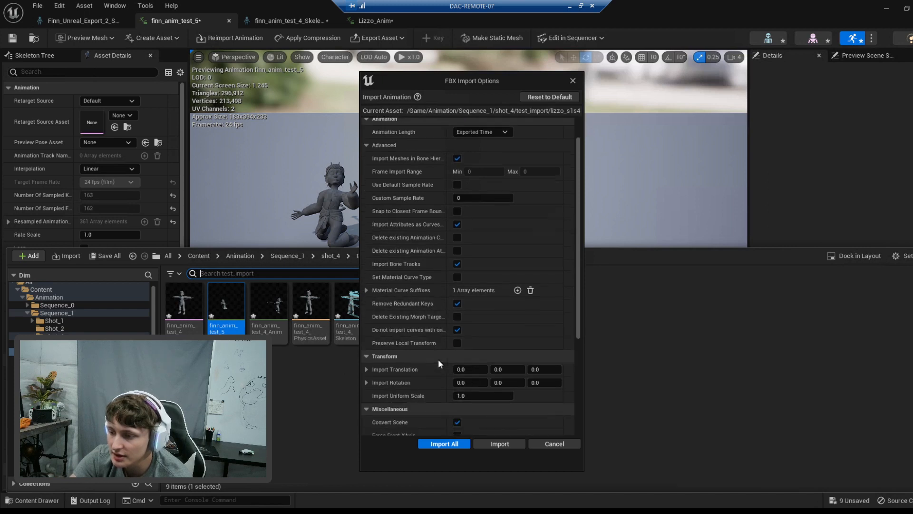
scroll(down, 3)
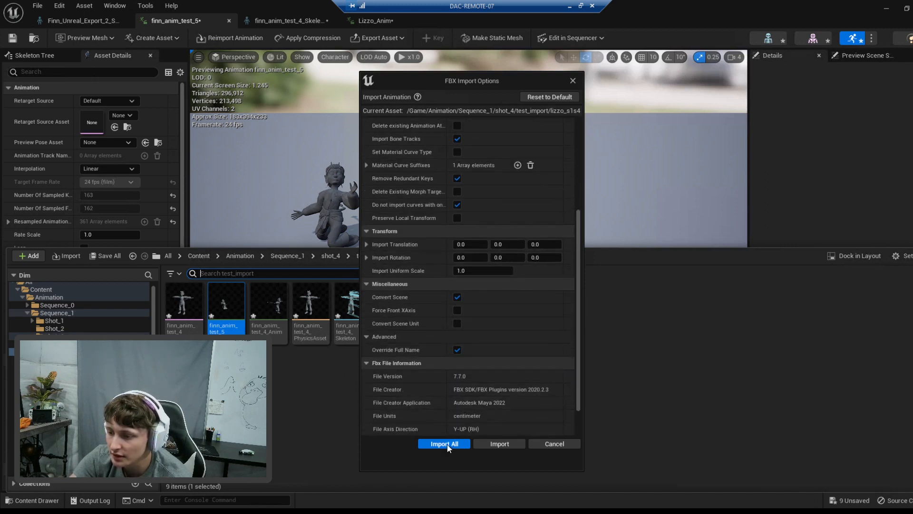
click(444, 443)
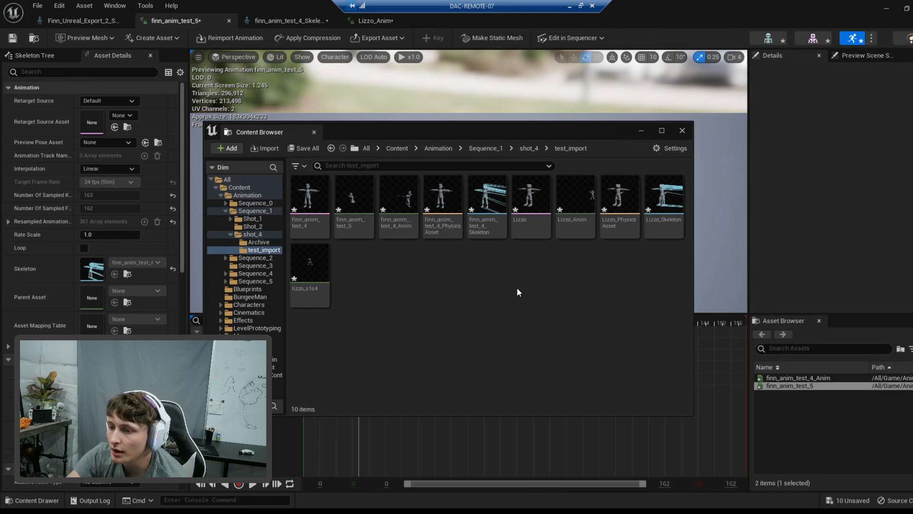
Preview the imported lizzo_s1s4 animation, then Lizzo_Anim on Lizzo_Skeleton for comparison
double_click(309, 263)
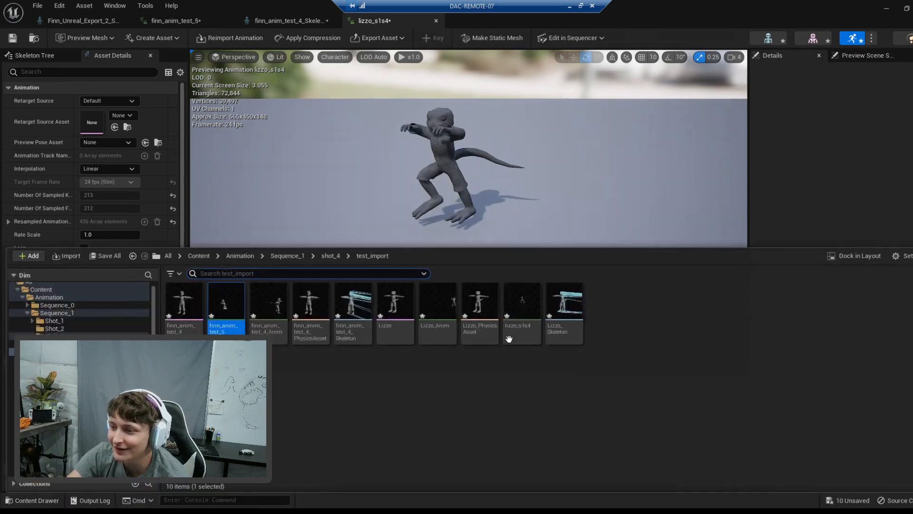
click(436, 302)
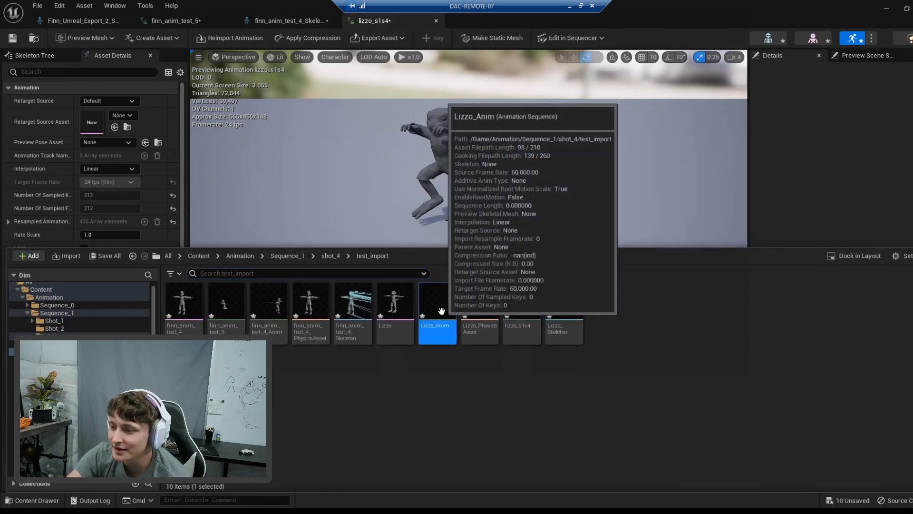
double_click(436, 309)
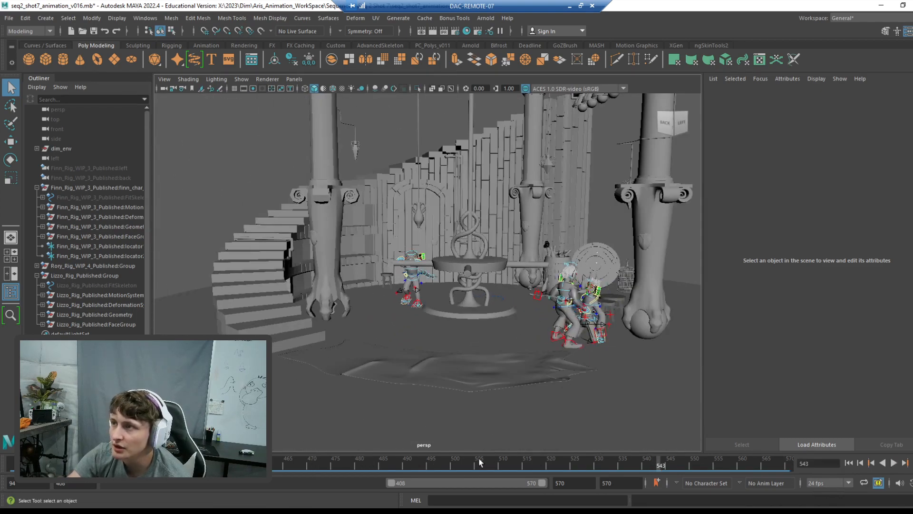
click(408, 6)
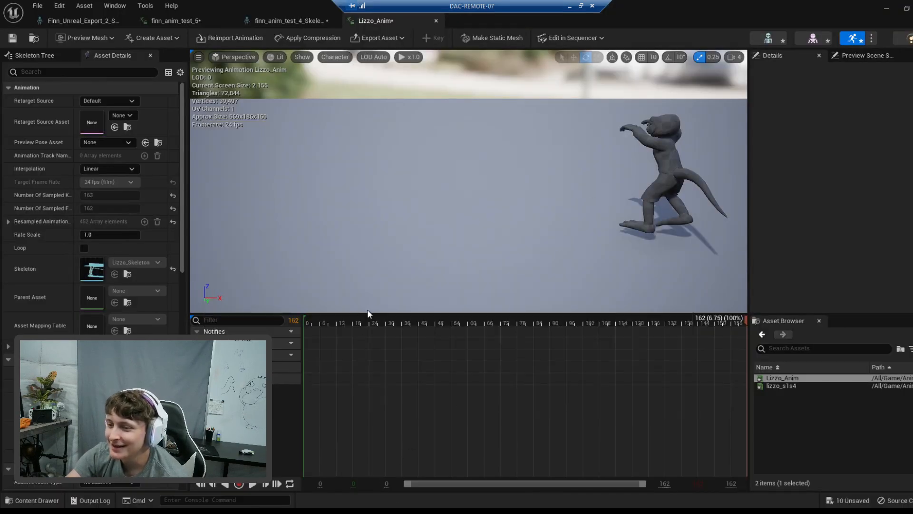
mouse_move(649, 344)
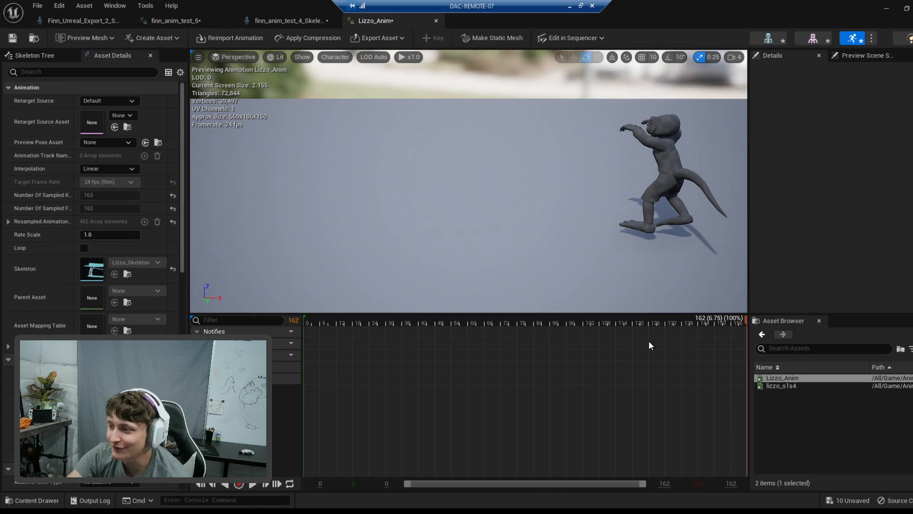
mouse_move(640, 291)
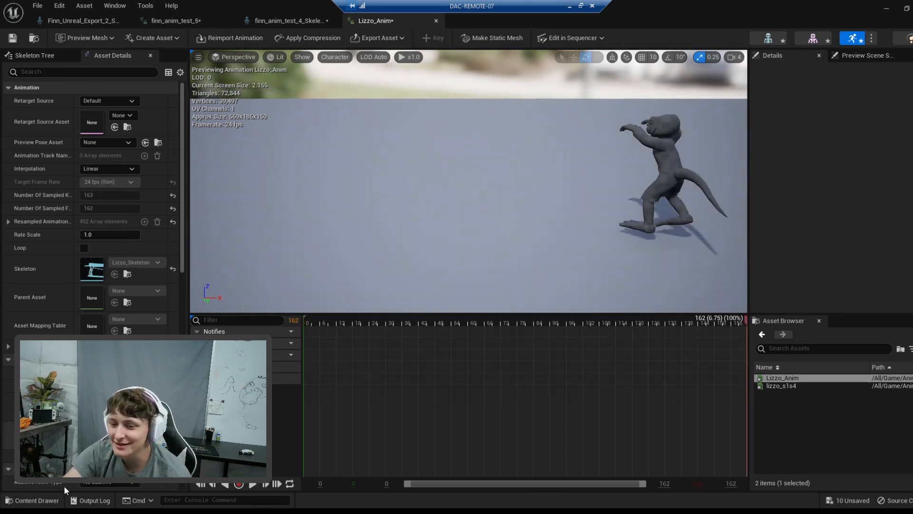
Force-delete Lizzo_Anim from test_import despite its remaining references
click(33, 499)
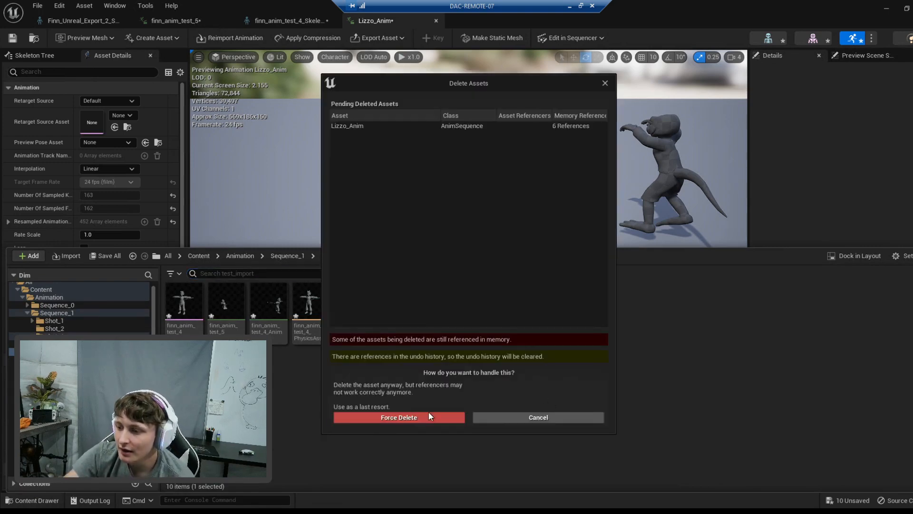
click(399, 416)
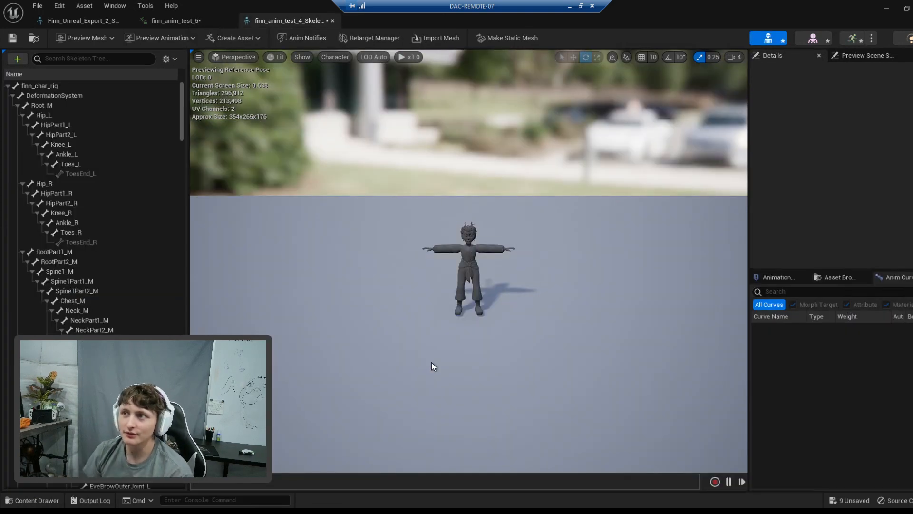
mouse_move(375, 180)
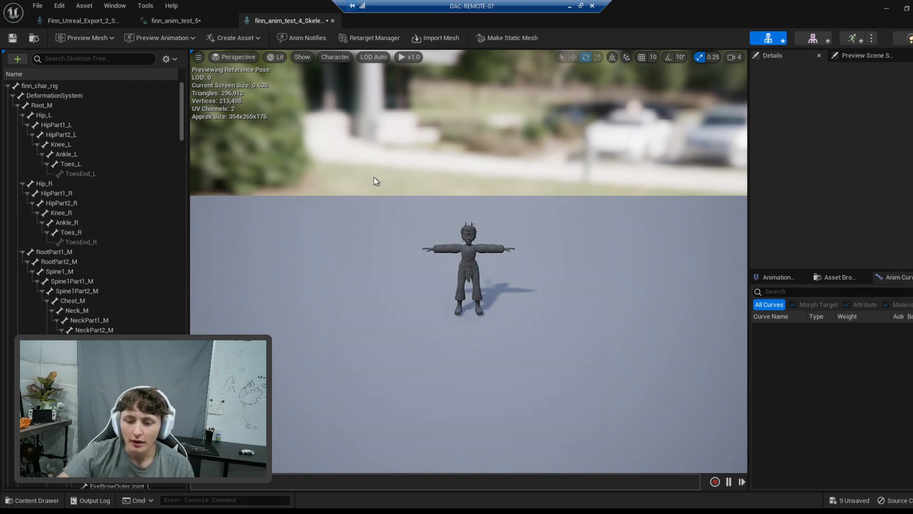
Review test_import's remaining Lizzo mesh, physics asset and skeleton, then clear the selection
click(33, 505)
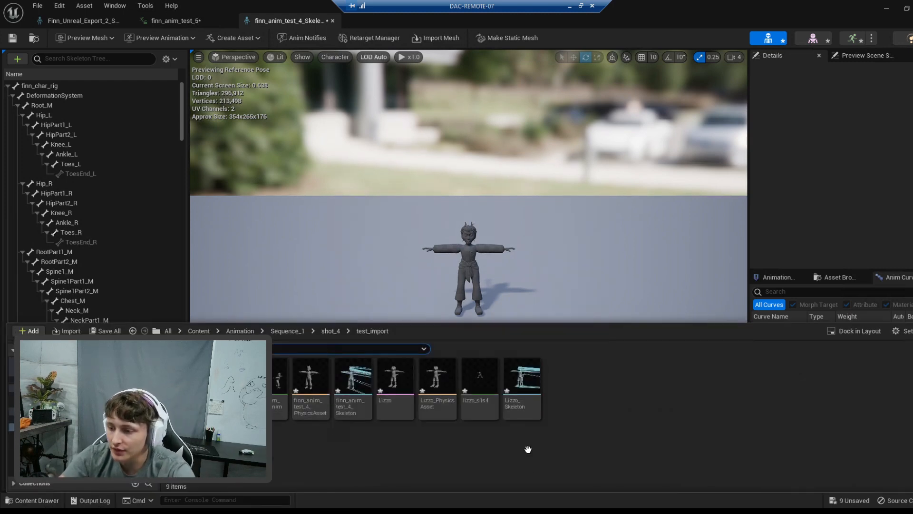
click(522, 375)
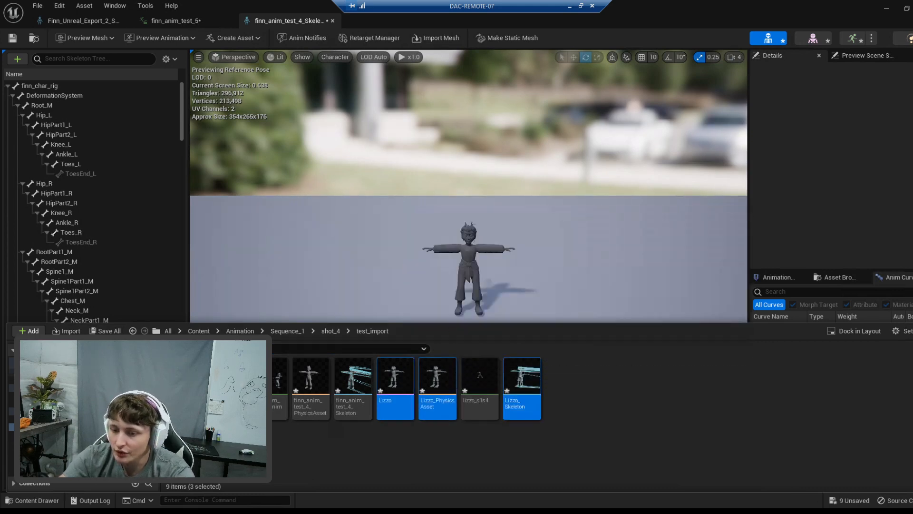
click(387, 344)
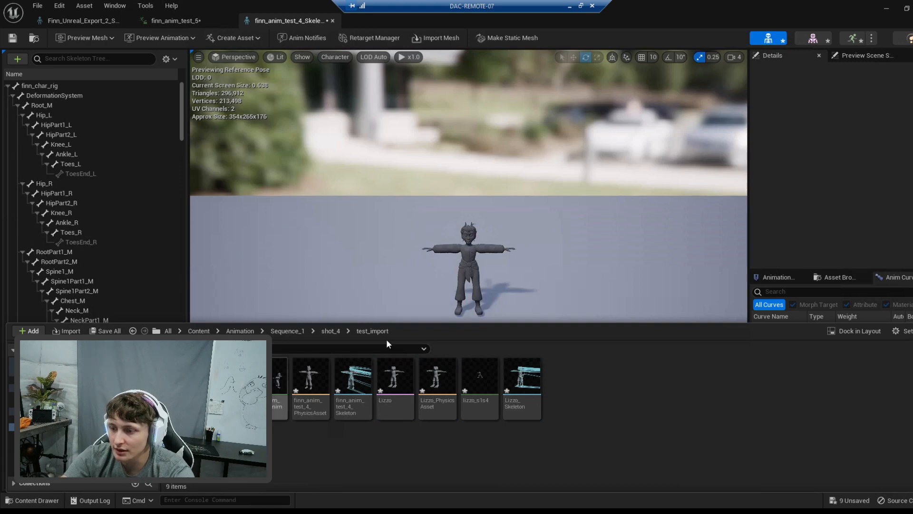